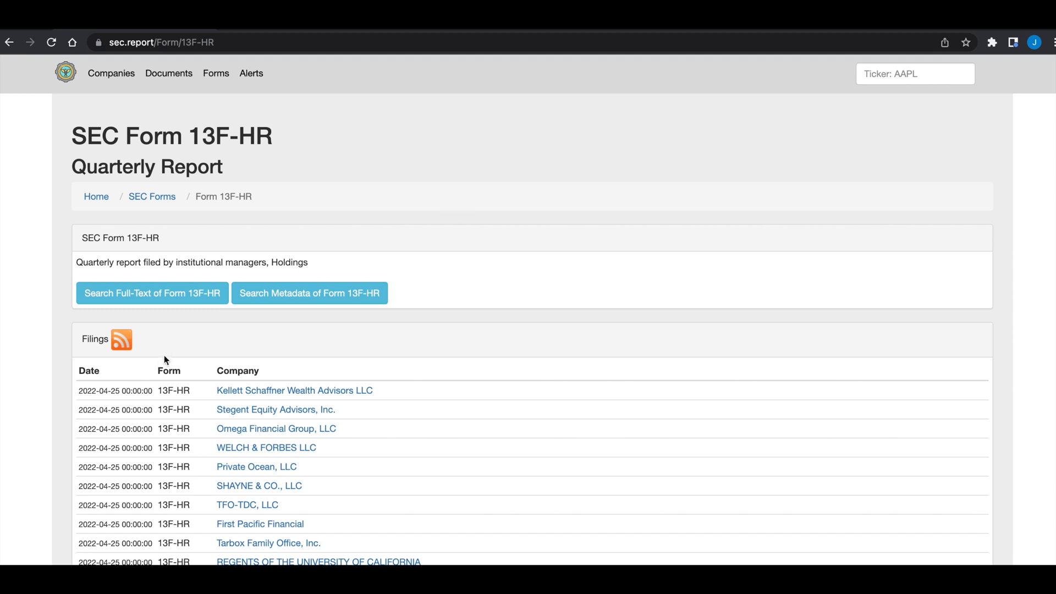
pyautogui.moveTo(260, 354)
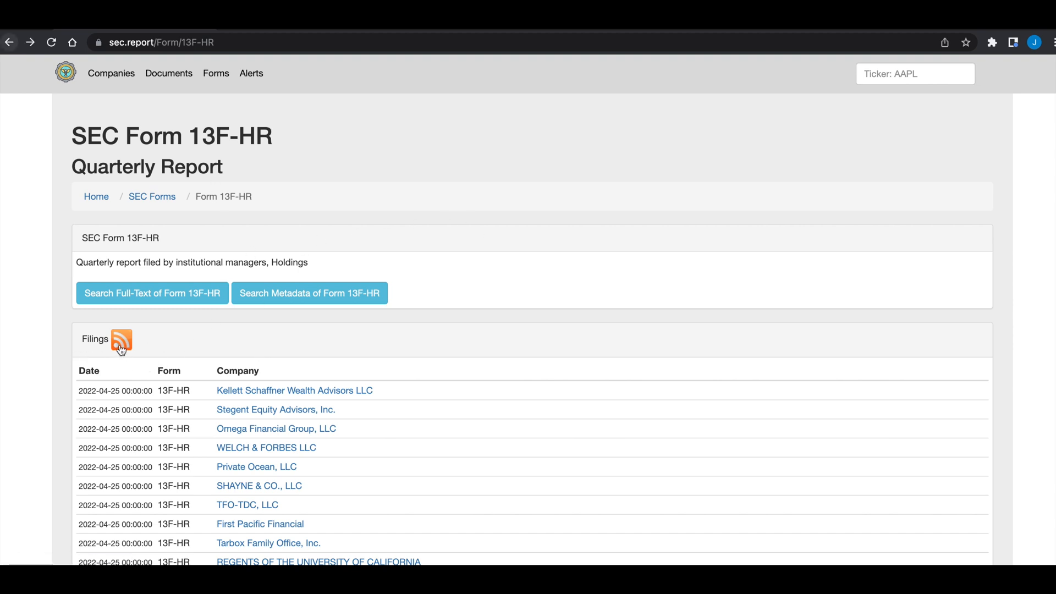
# Open the Form 13F-HR filings RSS feed and select the first filing's document link.
pyautogui.click(121, 339)
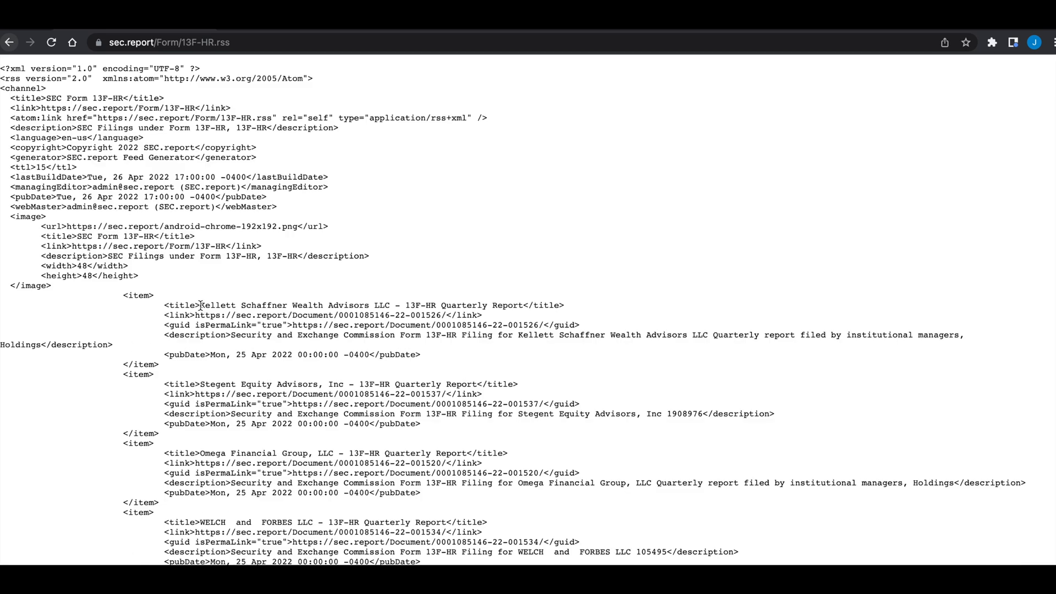
pyautogui.moveTo(200, 304); pyautogui.dragTo(404, 304)
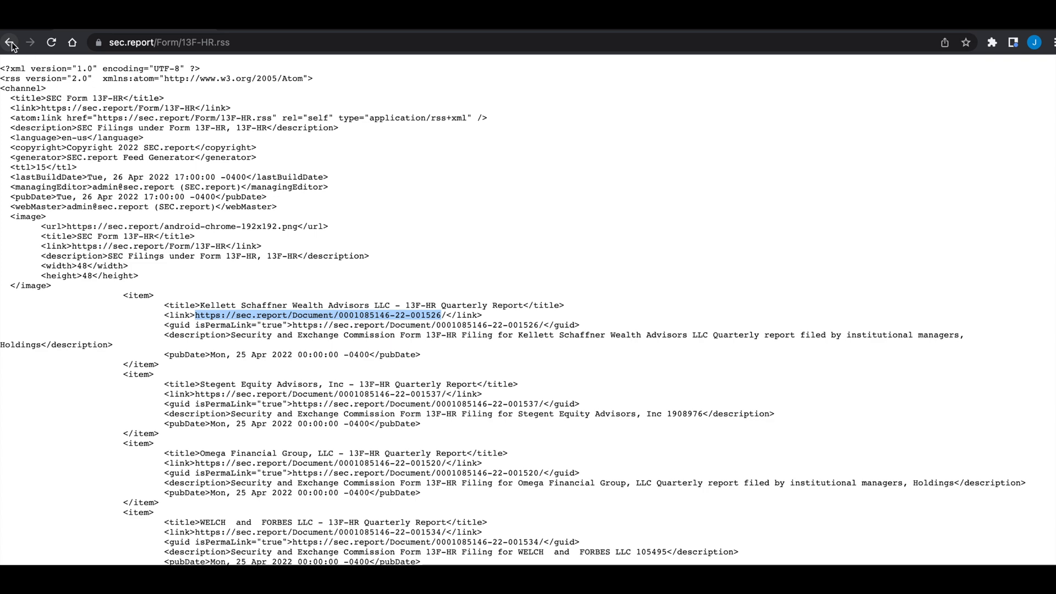
# Go back and open the Kellett Schaffner Wealth Advisors LLC filing, scrolling to its file listing.
pyautogui.click(10, 42)
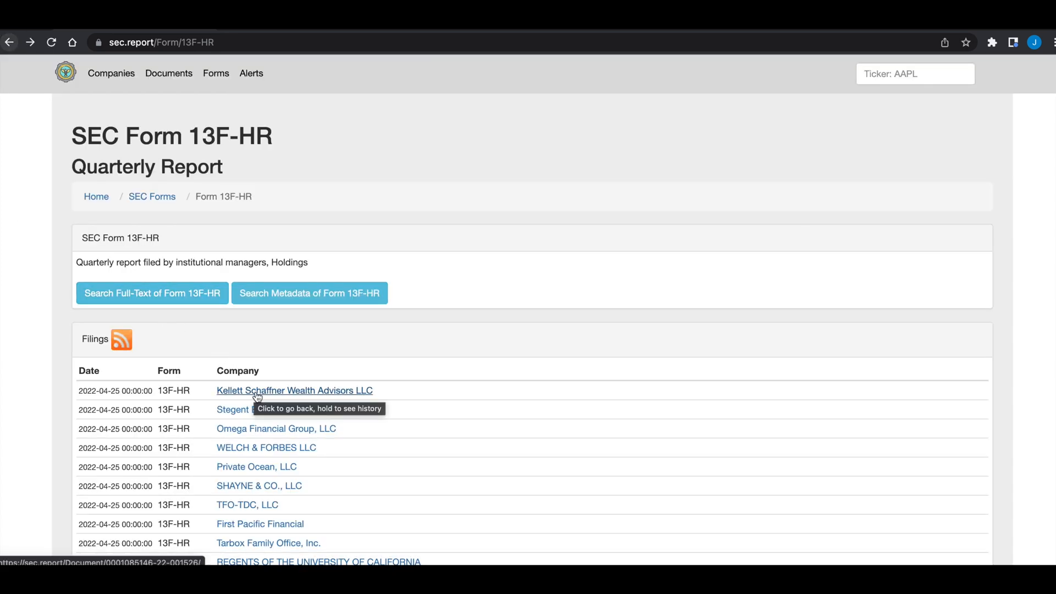
pyautogui.click(294, 390)
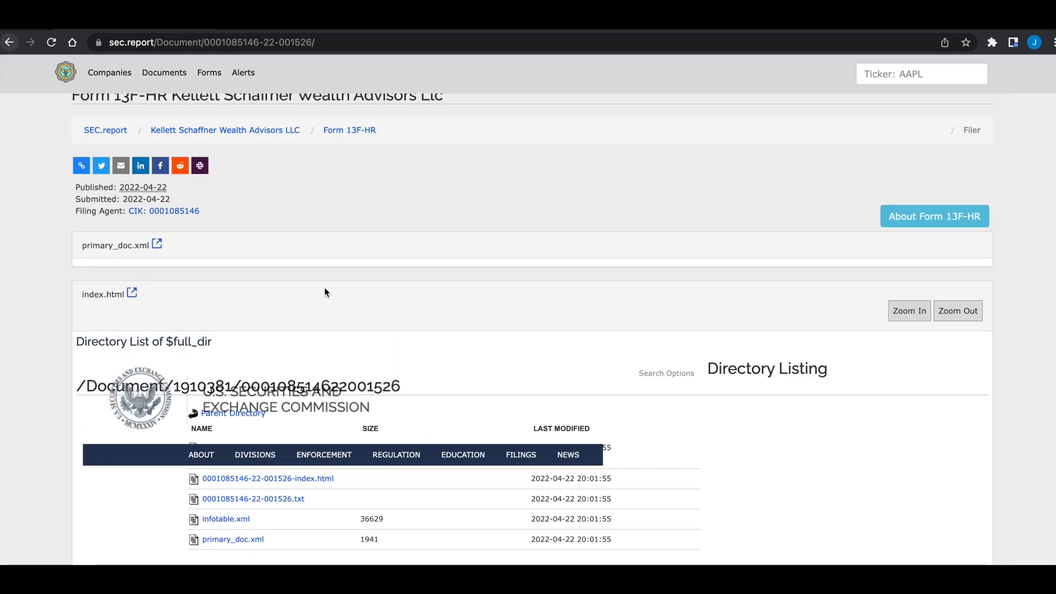
pyautogui.scroll(-3)
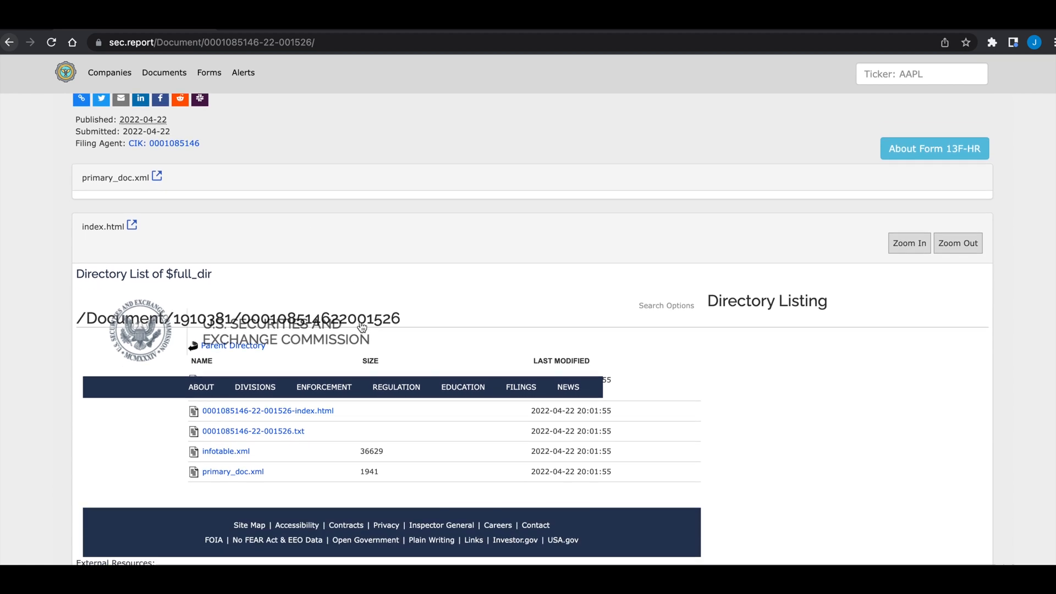
pyautogui.scroll(-3)
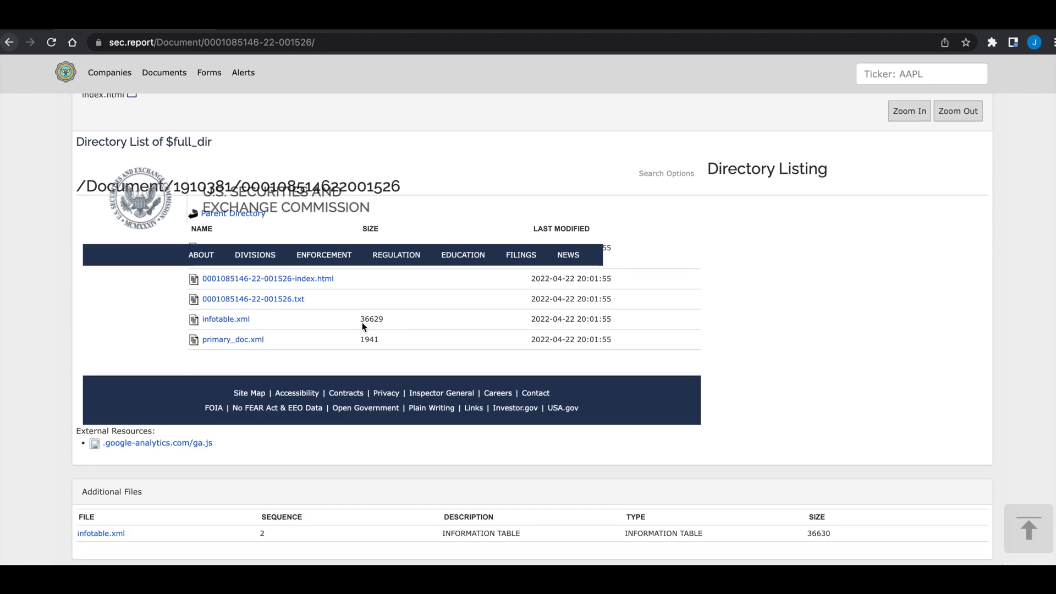
pyautogui.scroll(-3)
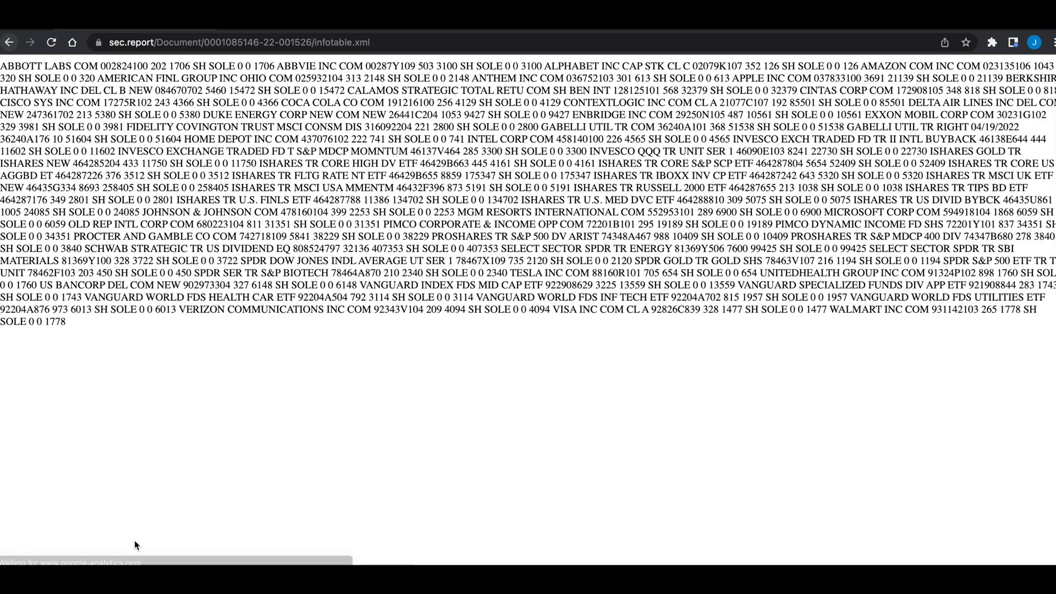
pyautogui.moveTo(482, 252)
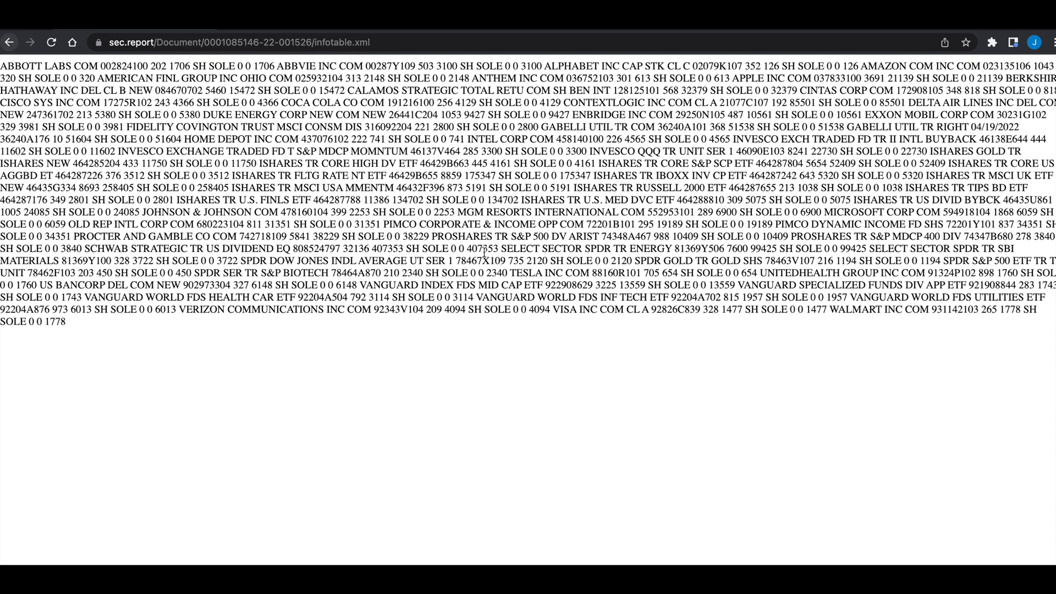
pyautogui.moveTo(478, 380)
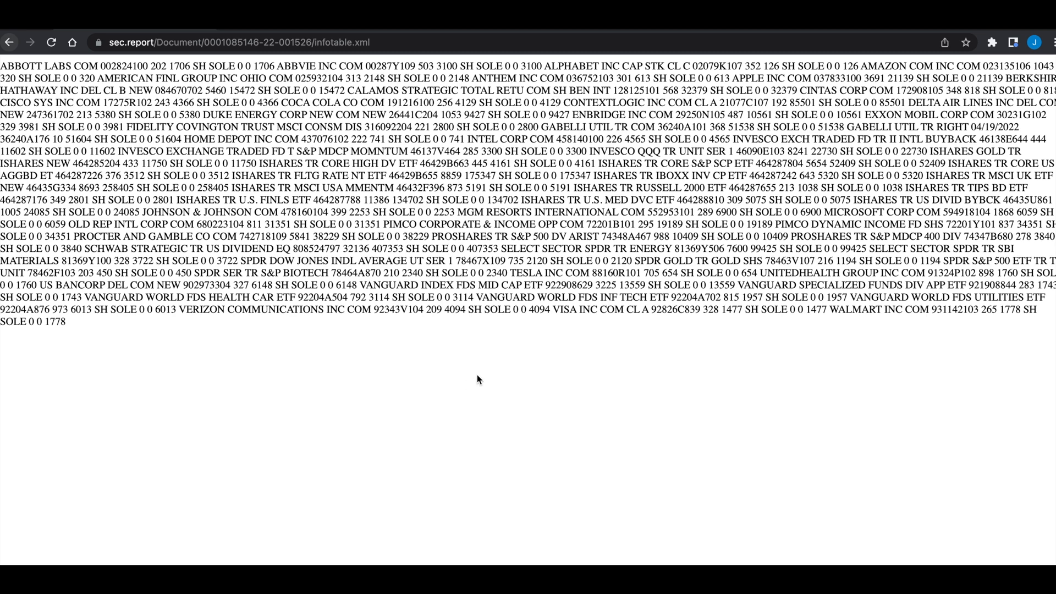
pyautogui.moveTo(468, 379)
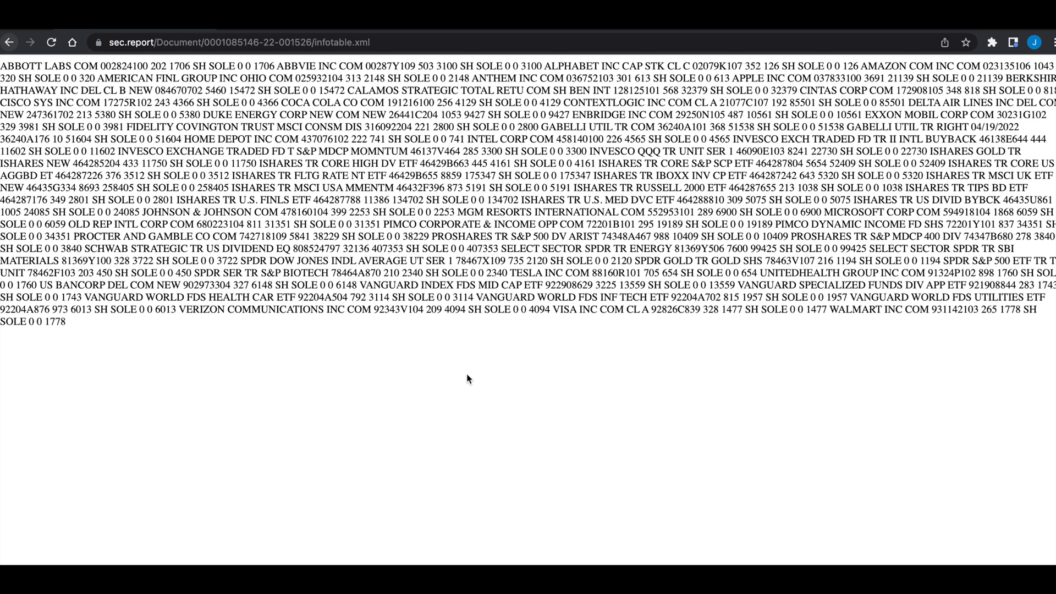
# Select the CUSIP 002824100 for ABBOTT LABS COM in infotable.xml.
pyautogui.doubleClick(124, 66)
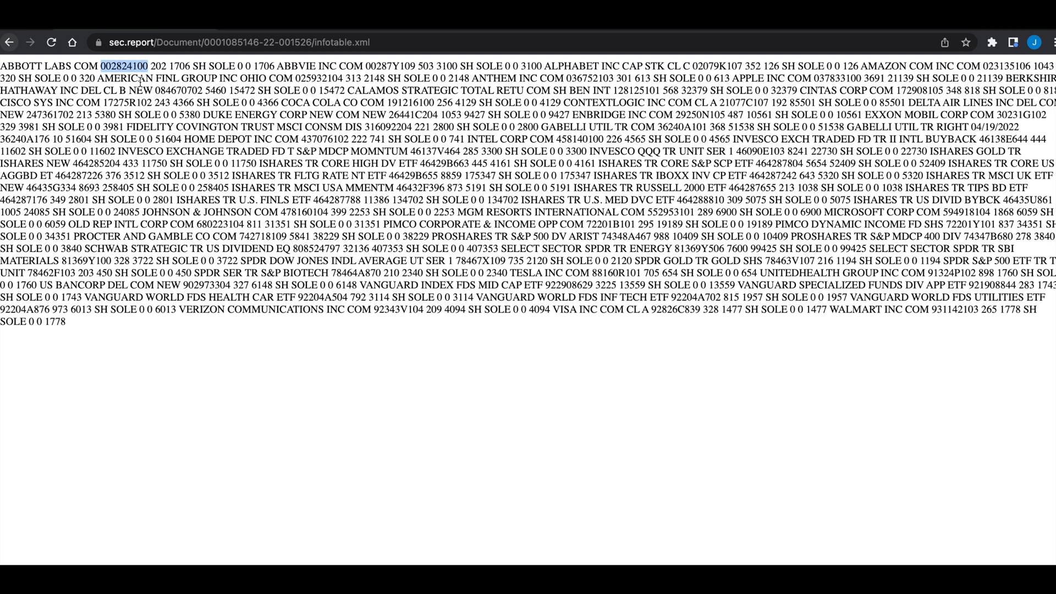
pyautogui.moveTo(169, 133)
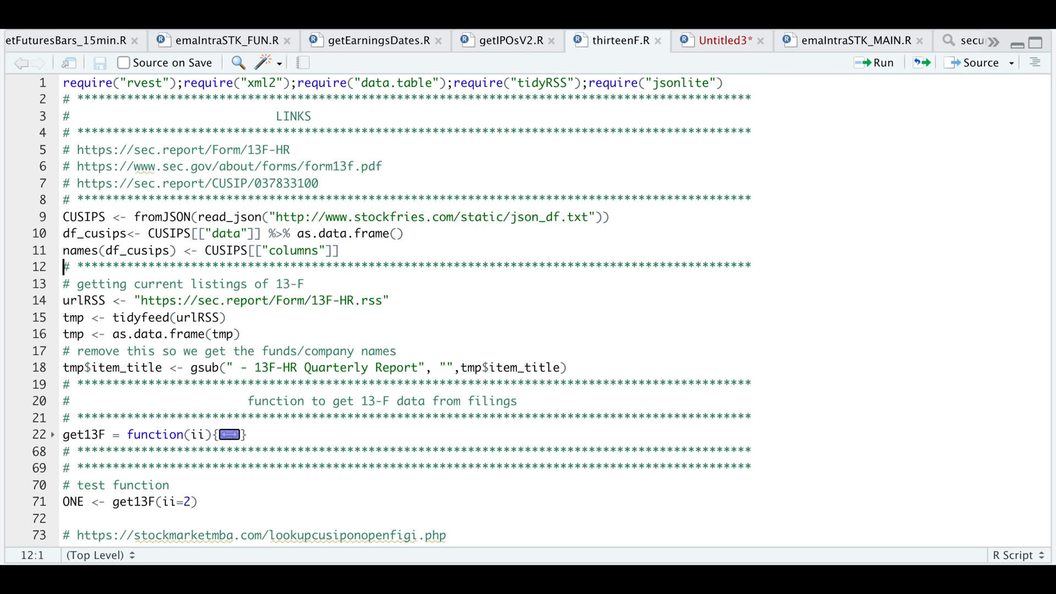
pyautogui.click(719, 41)
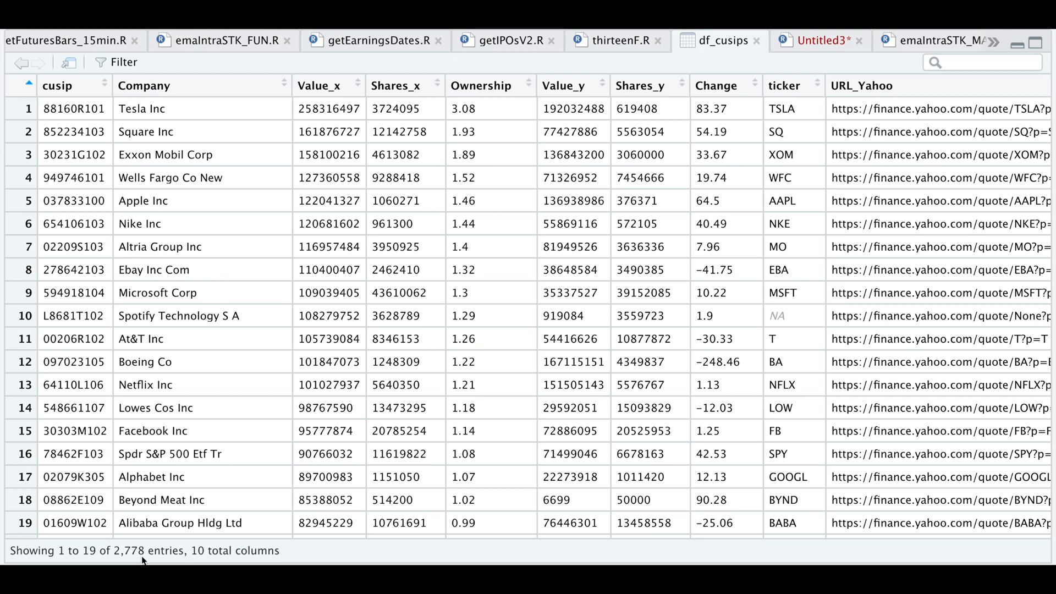
pyautogui.moveTo(162, 201)
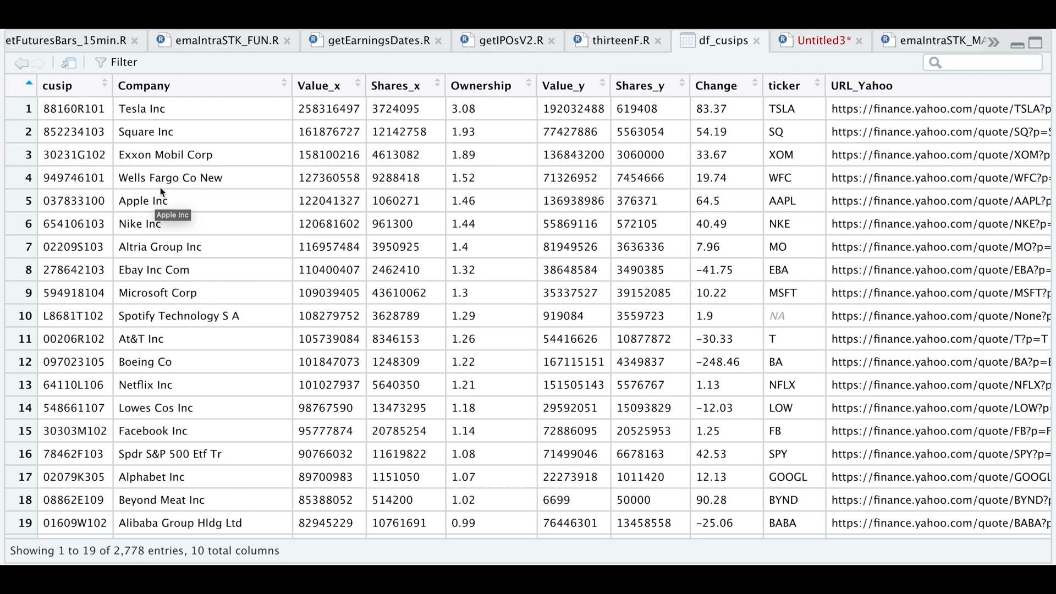
pyautogui.moveTo(516, 259)
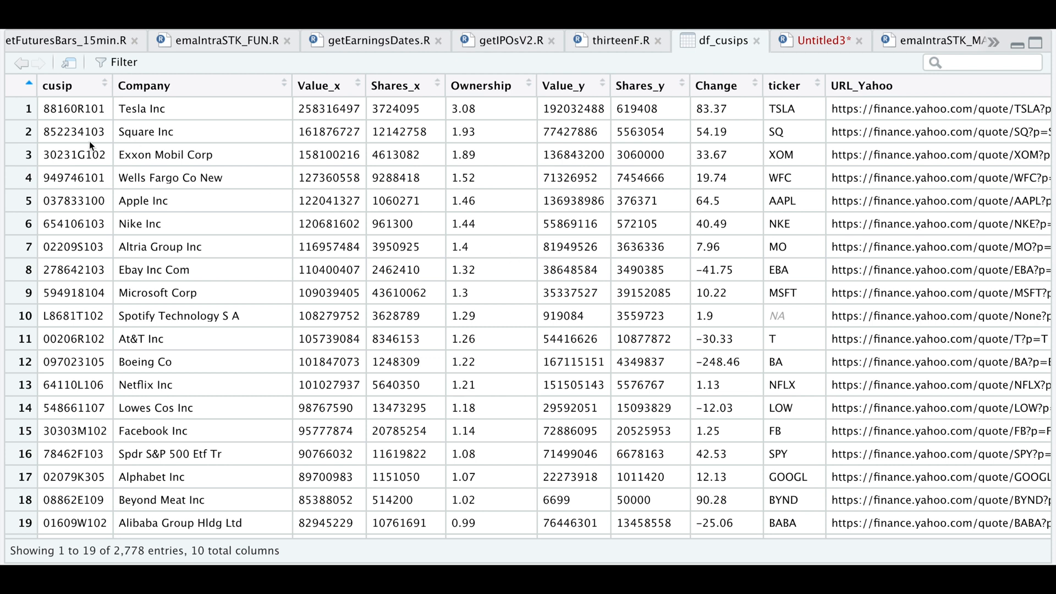
pyautogui.moveTo(94, 561)
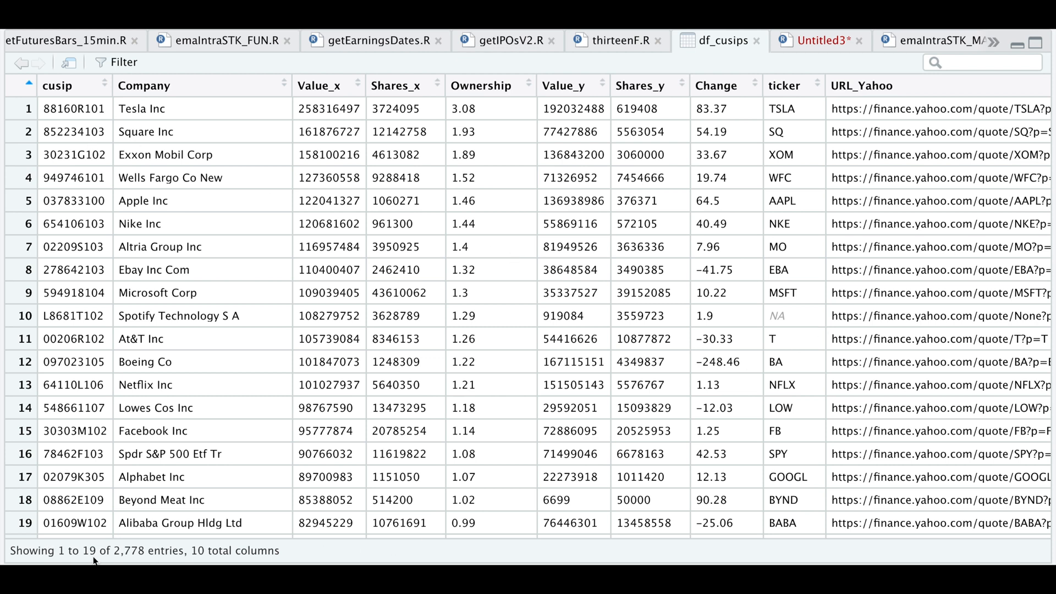
pyautogui.moveTo(761, 52)
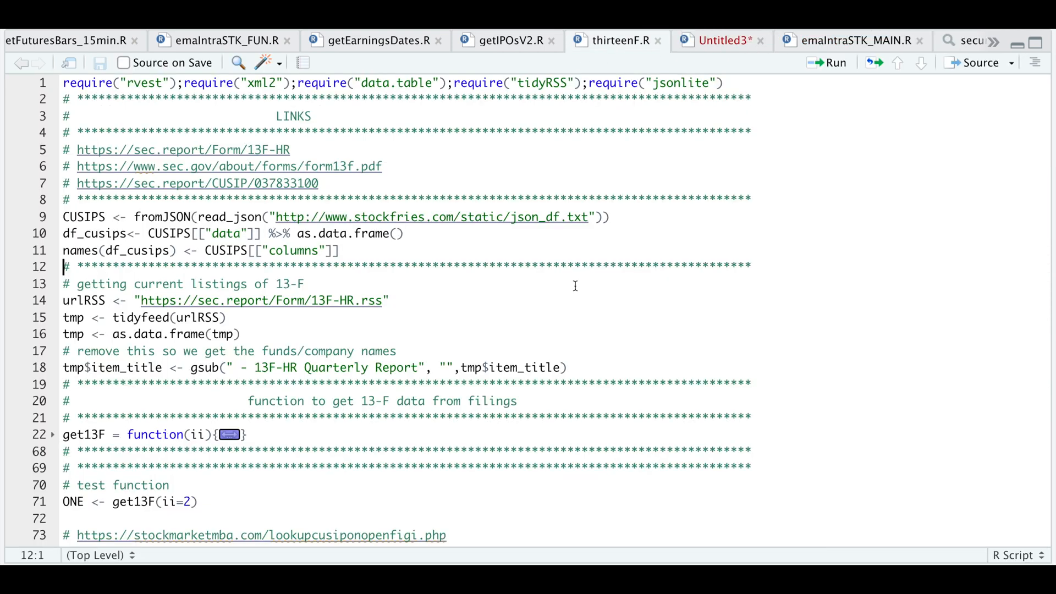
pyautogui.moveTo(816, 77)
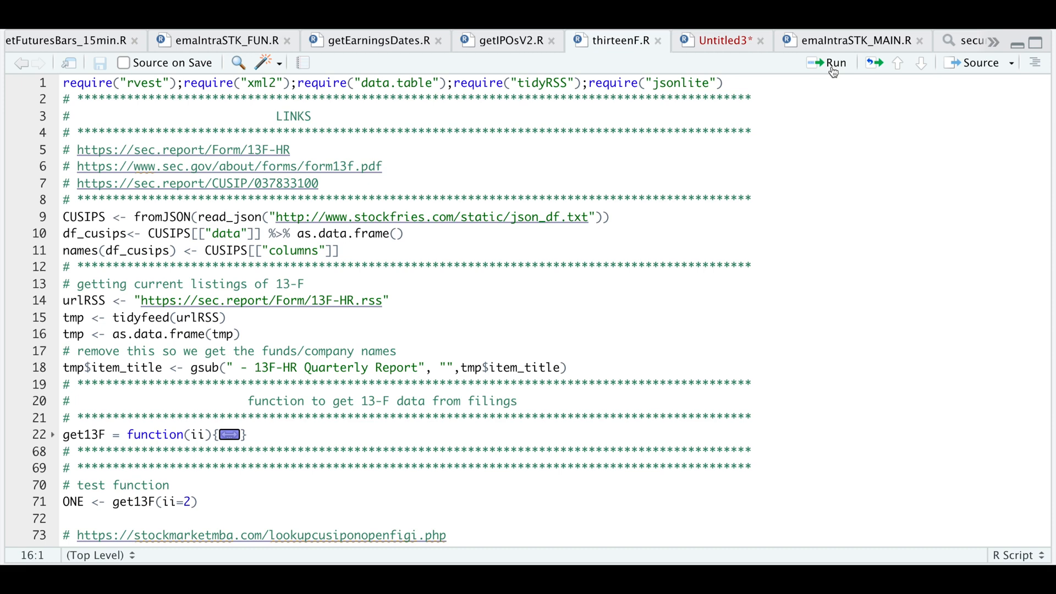
# Run lines 14–16 to build tmp, then scroll the viewer to item_title.
pyautogui.click(829, 62)
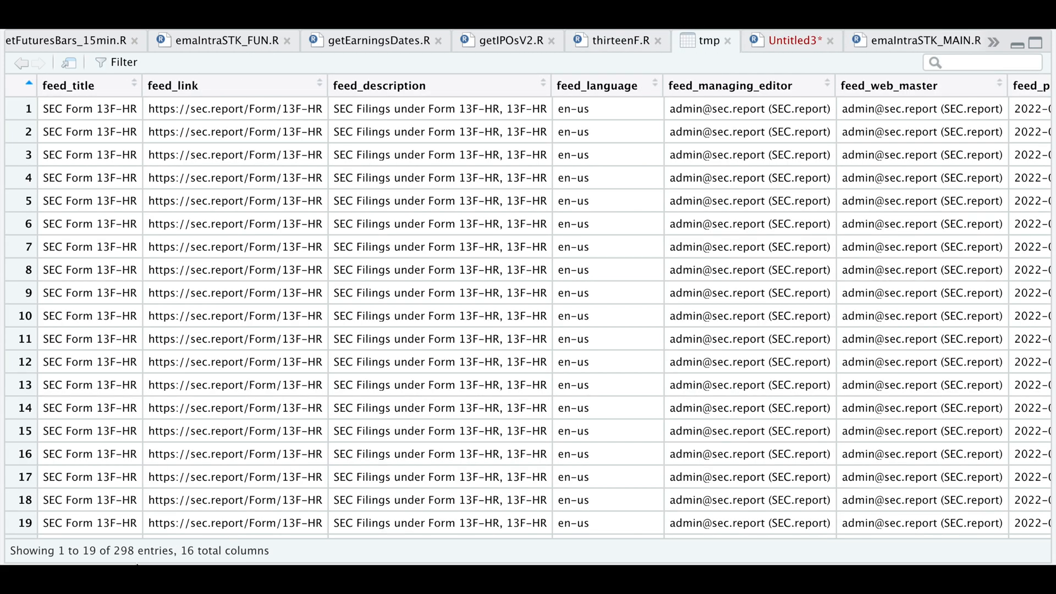
pyautogui.moveTo(228, 307)
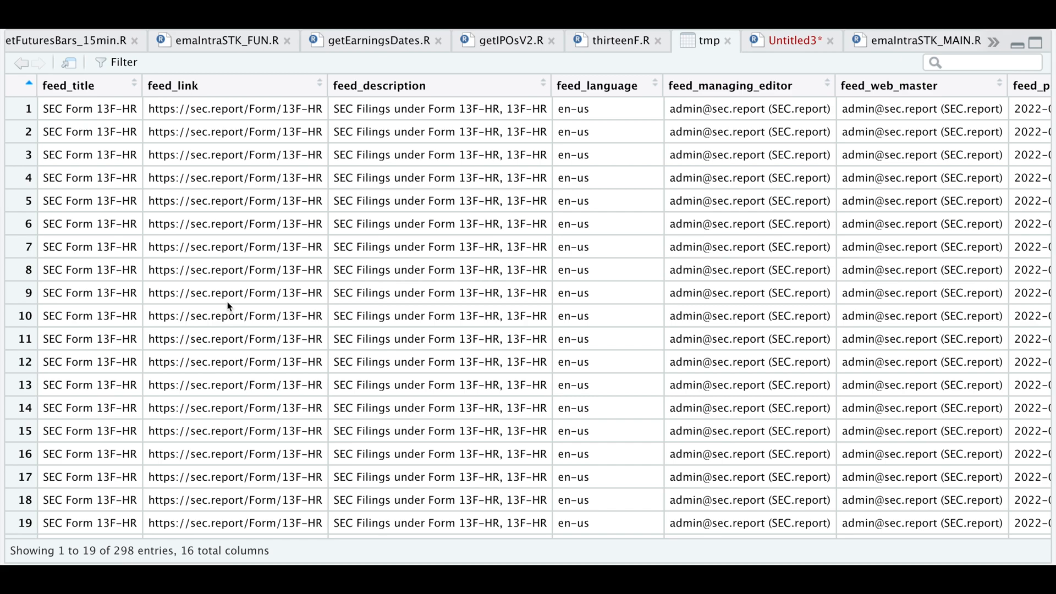
pyautogui.hscroll(3)
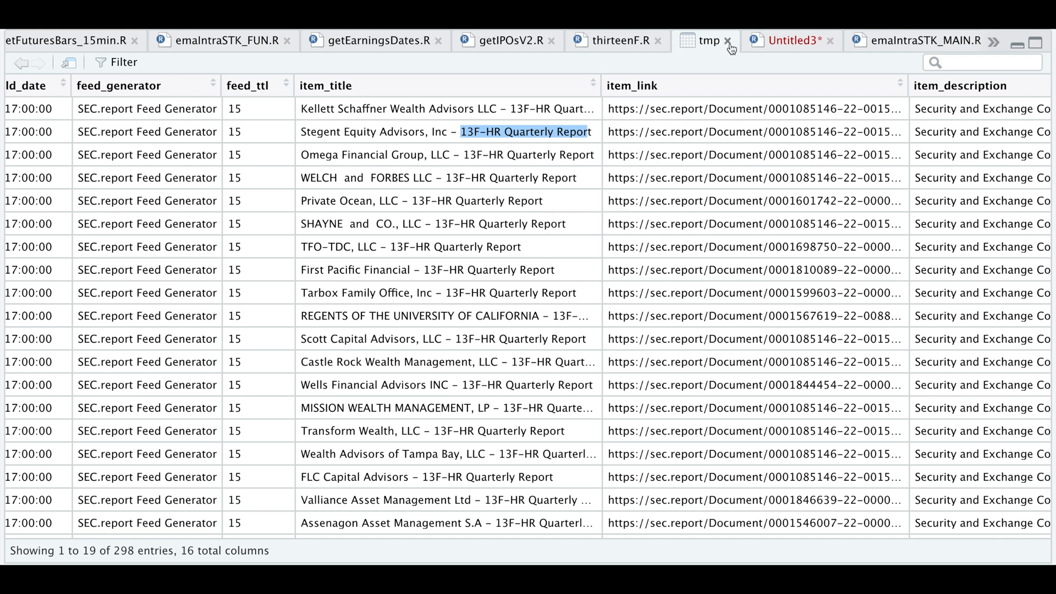
pyautogui.click(614, 40)
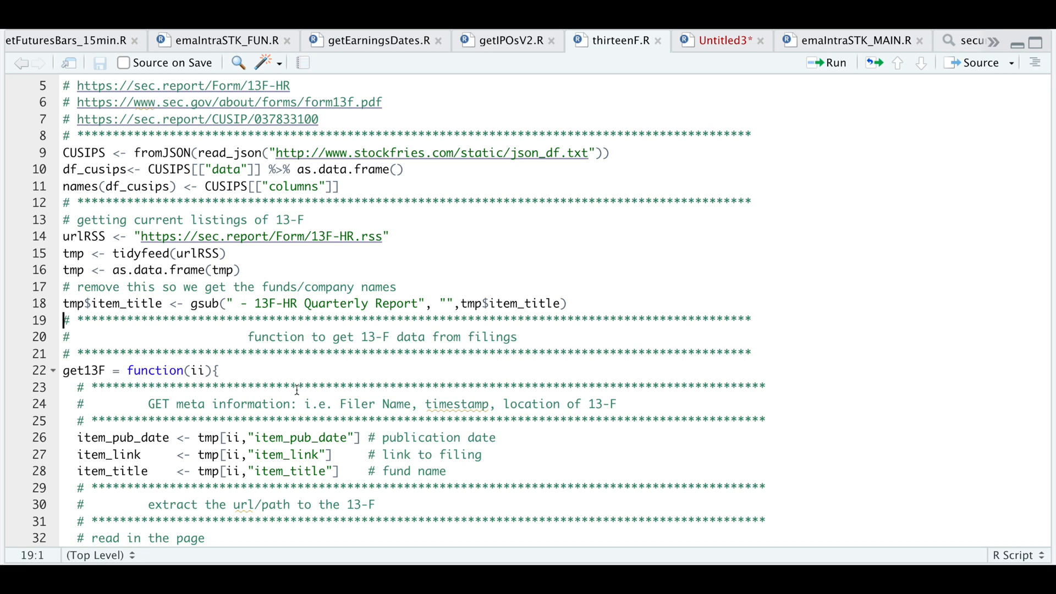
pyautogui.moveTo(211, 341)
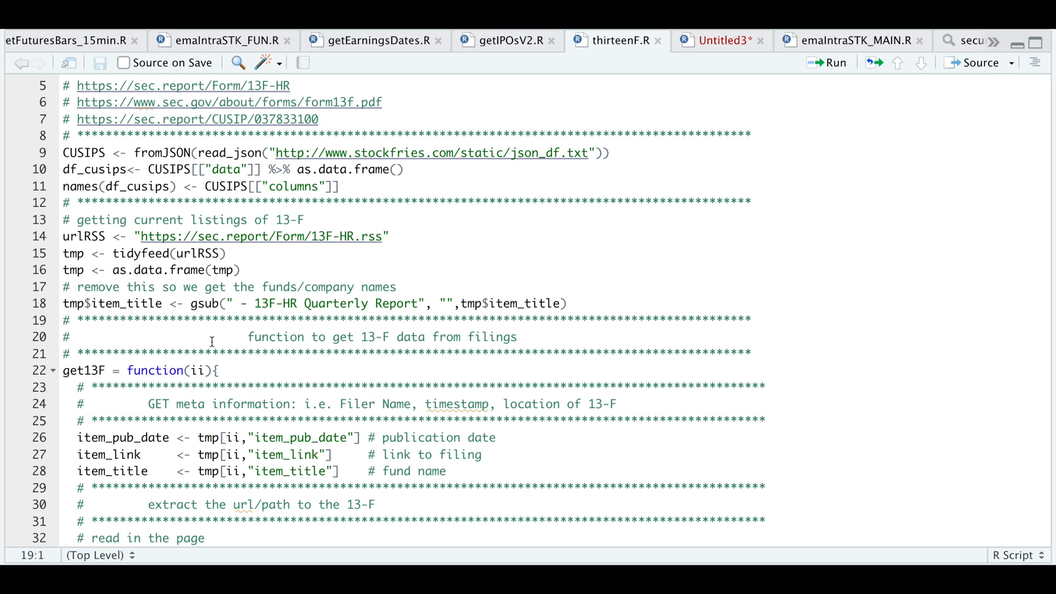
pyautogui.moveTo(292, 373)
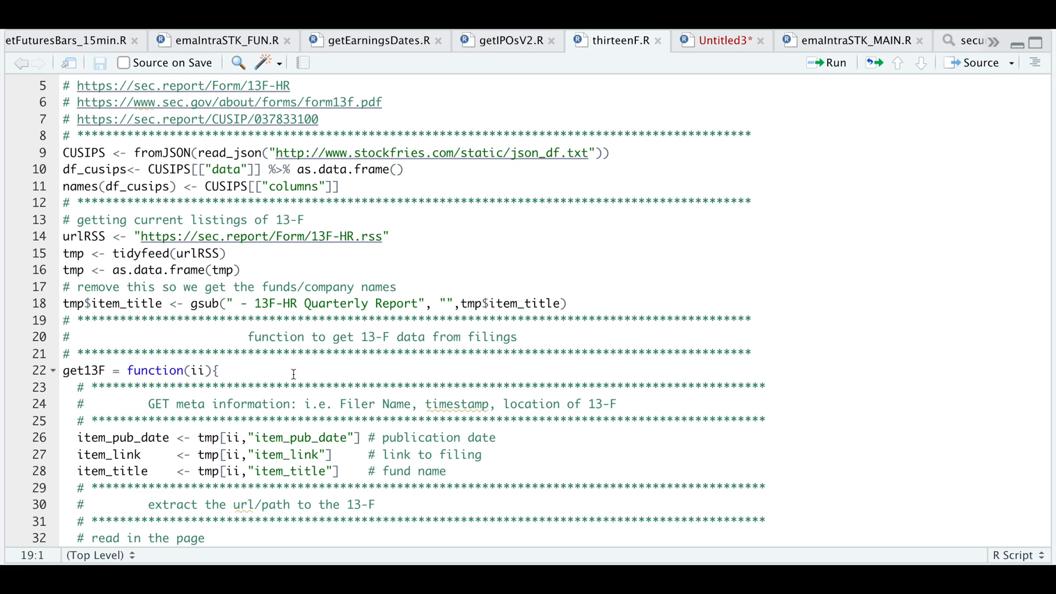
pyautogui.scroll(-3)
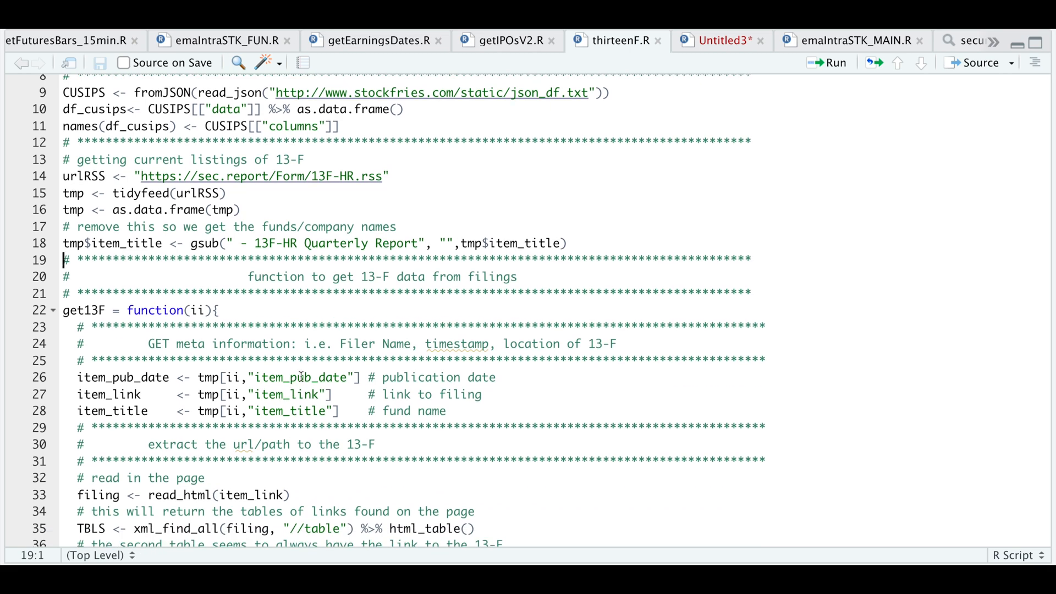
pyautogui.click(287, 394)
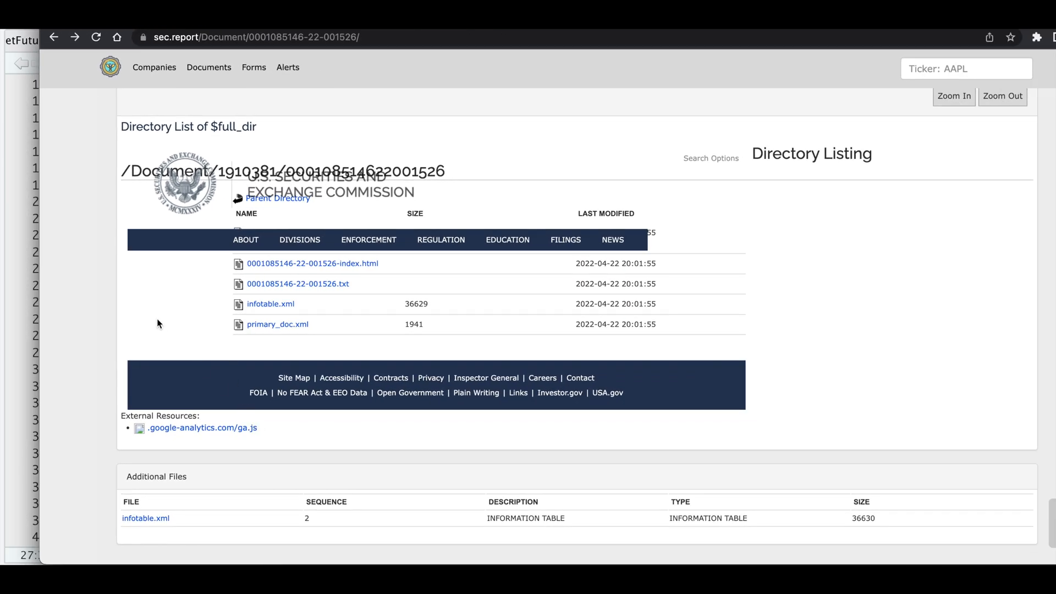
pyautogui.moveTo(223, 268)
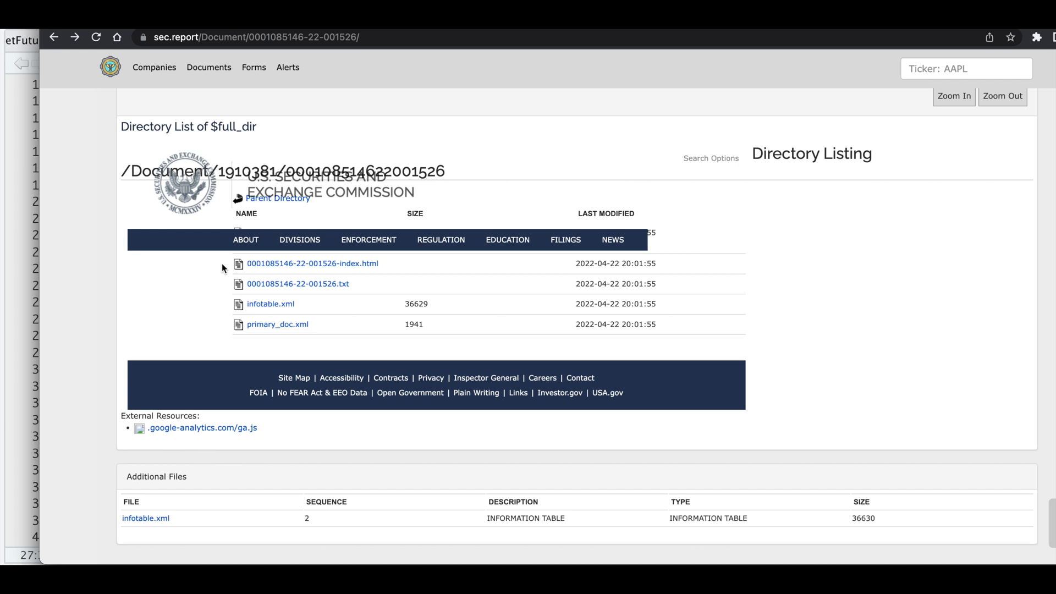
pyautogui.moveTo(159, 504)
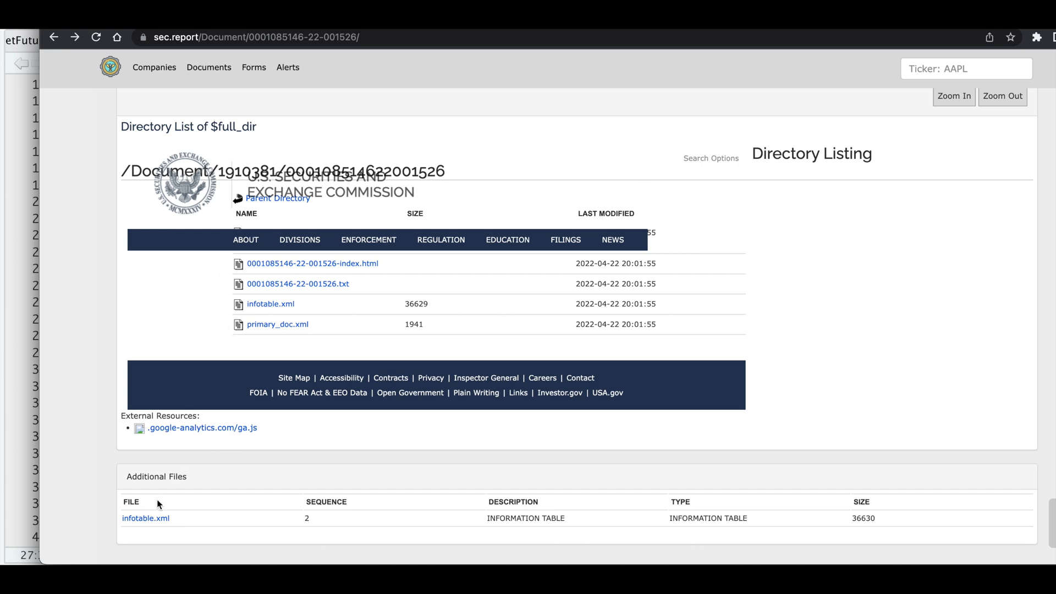
pyautogui.moveTo(522, 532)
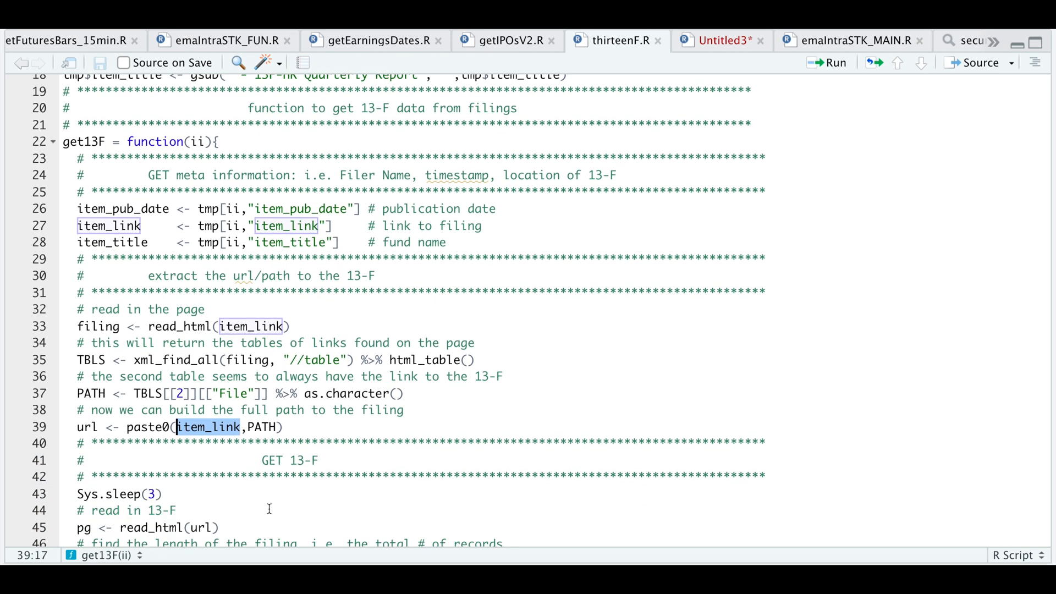
pyautogui.scroll(-3)
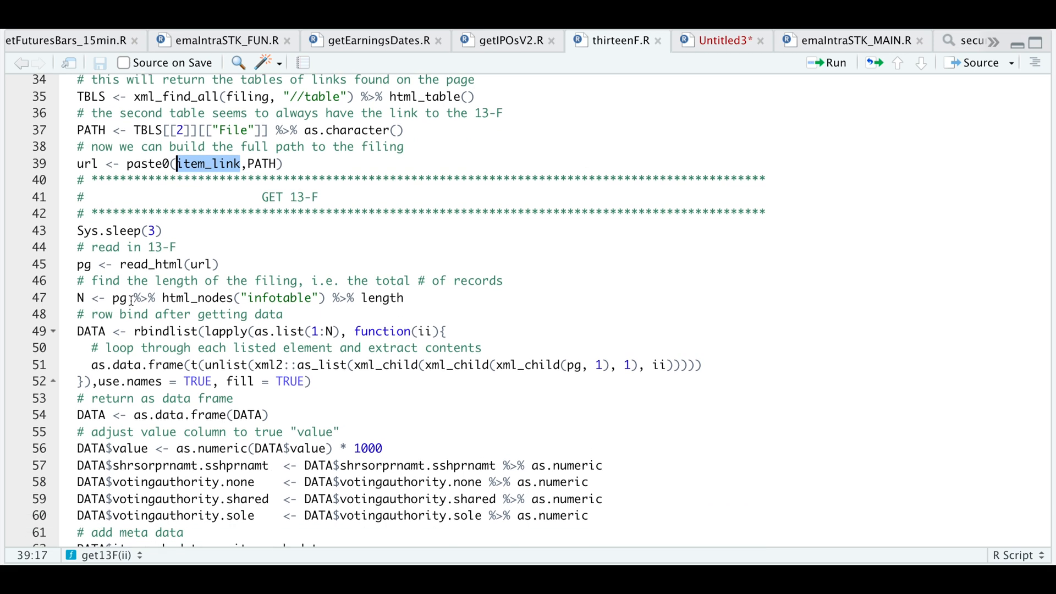
pyautogui.scroll(-3)
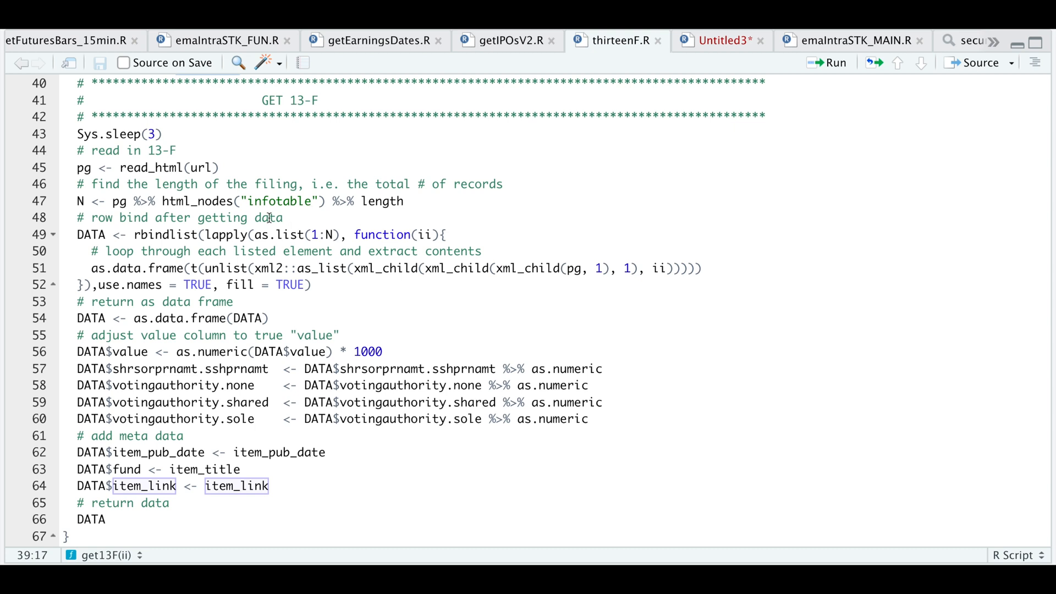
pyautogui.moveTo(292, 220)
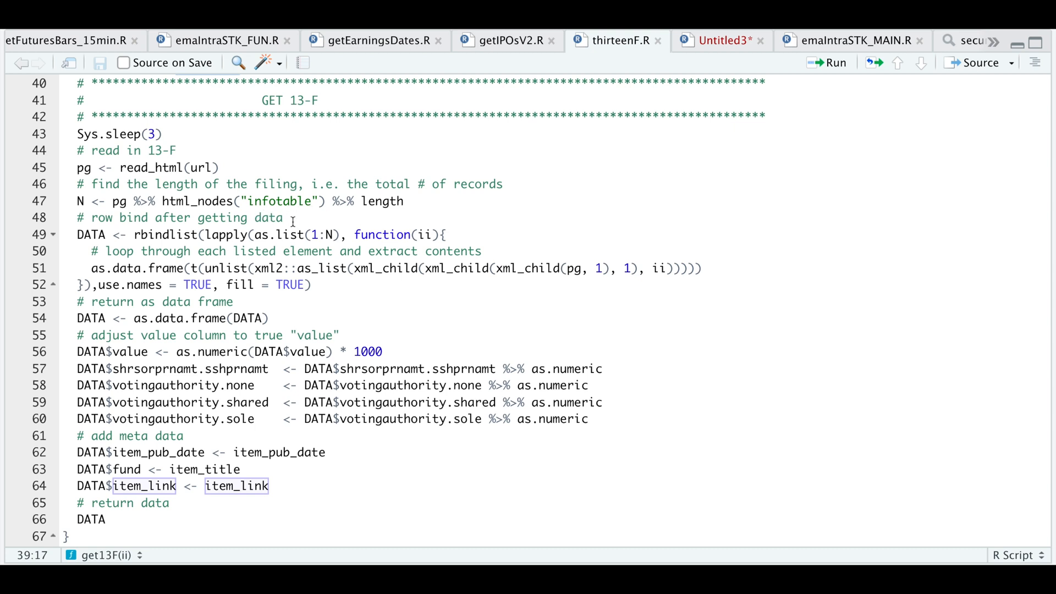
pyautogui.moveTo(313, 246)
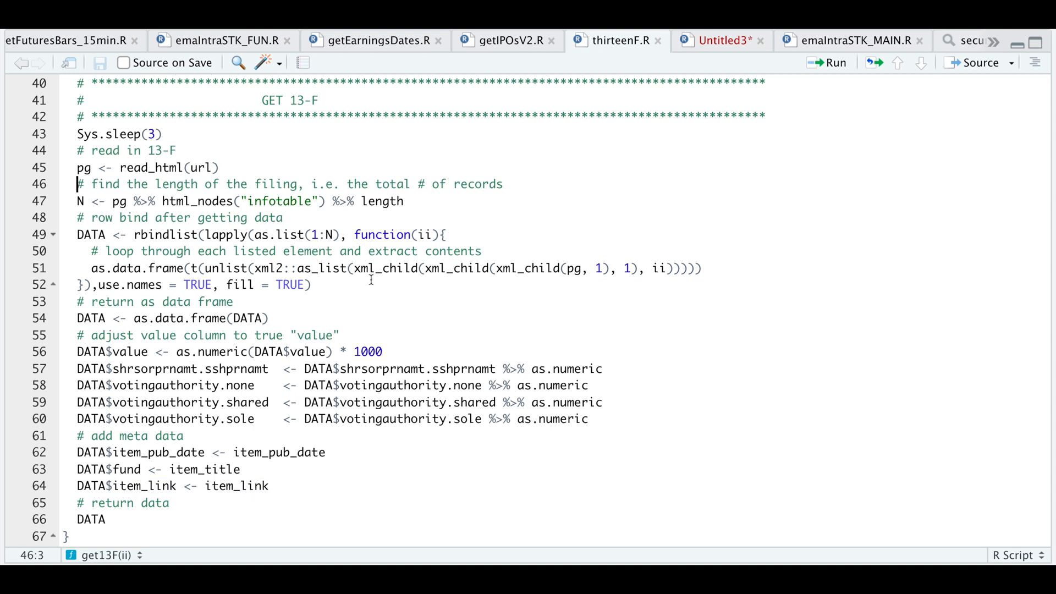
pyautogui.moveTo(419, 276)
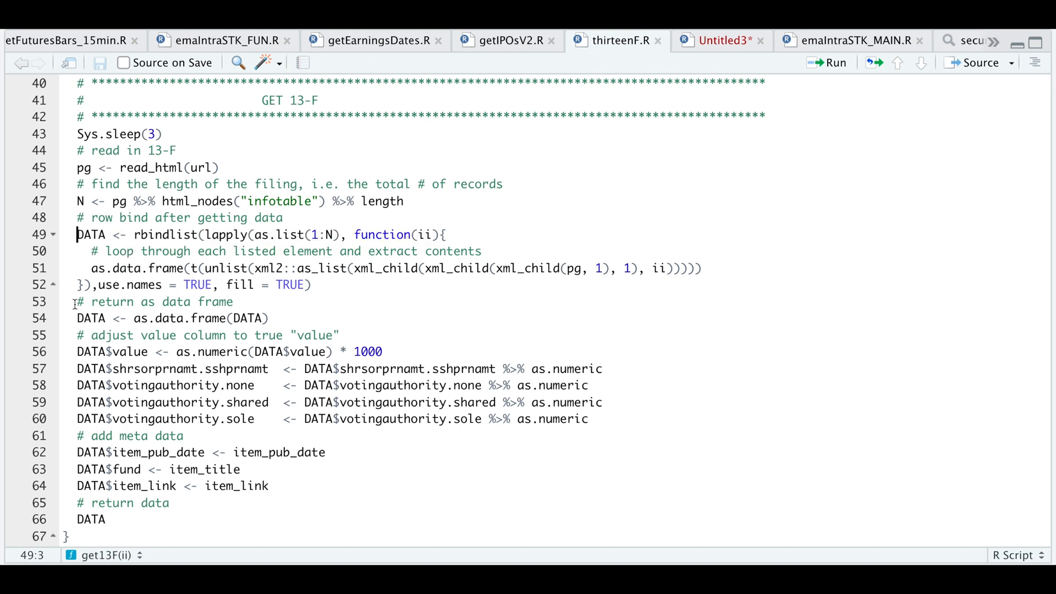
pyautogui.click(77, 318)
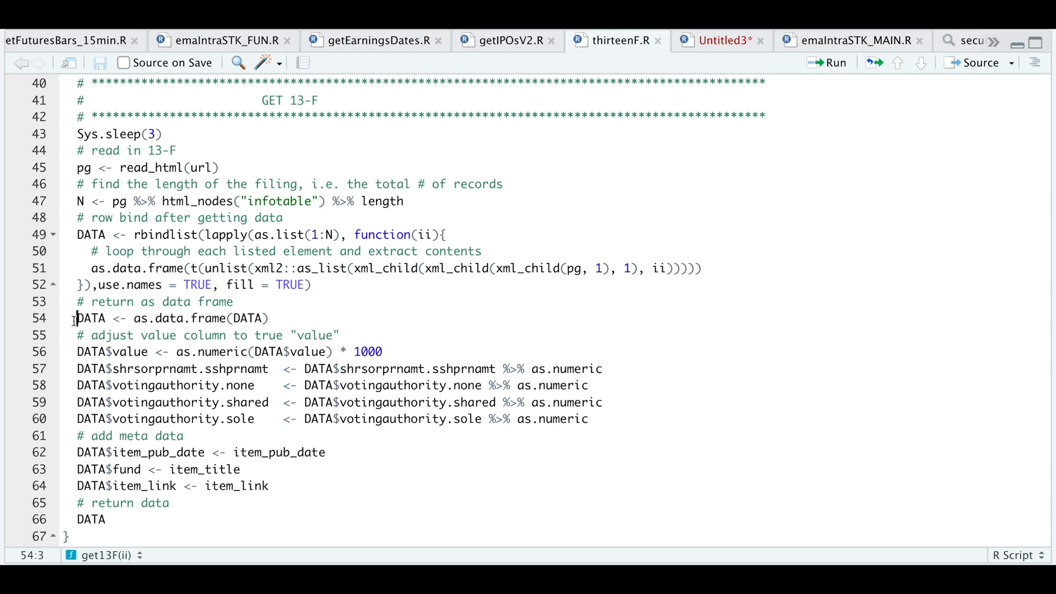
pyautogui.moveTo(74, 342)
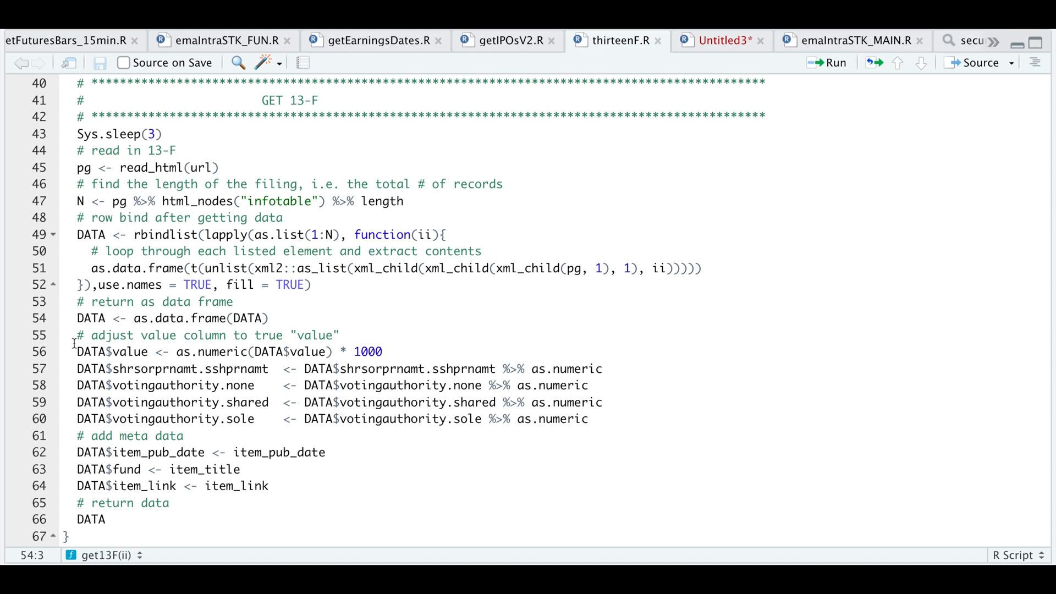
pyautogui.moveTo(342, 359)
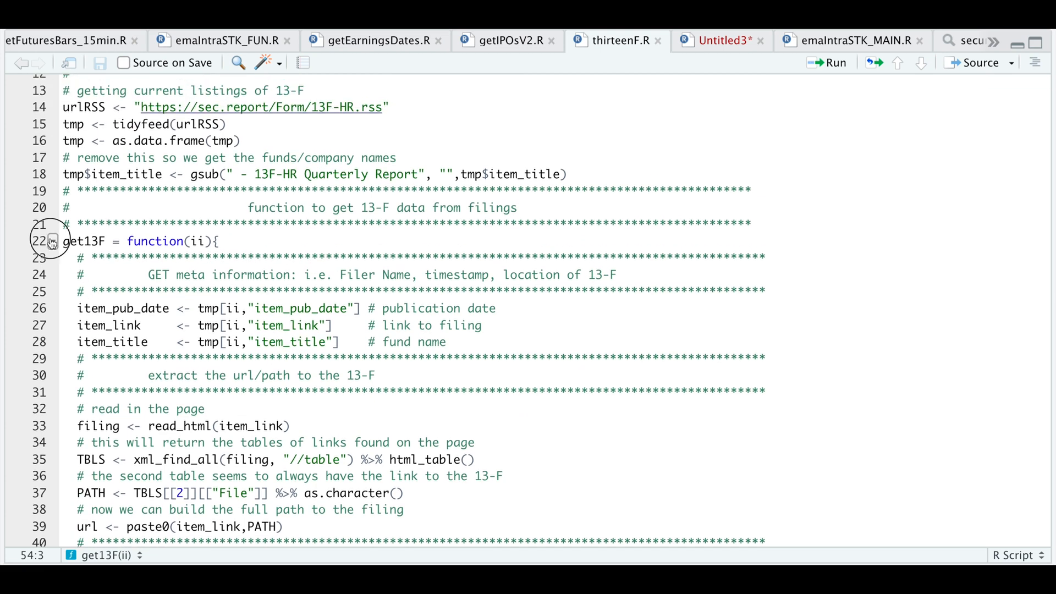
# Fold the get13F function and view the 93-row ONE data frame.
pyautogui.click(52, 241)
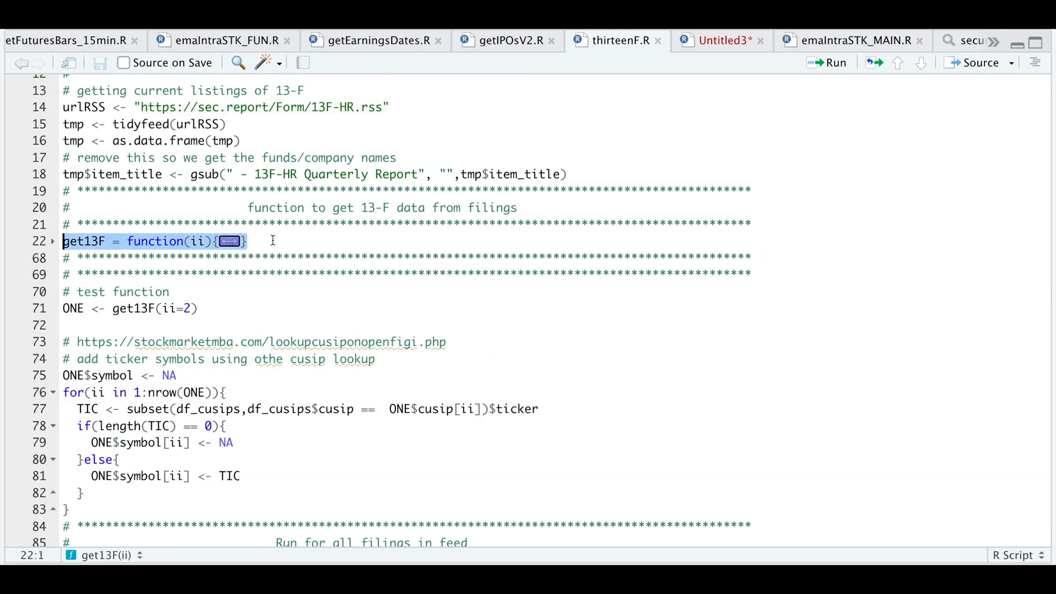
pyautogui.moveTo(205, 237)
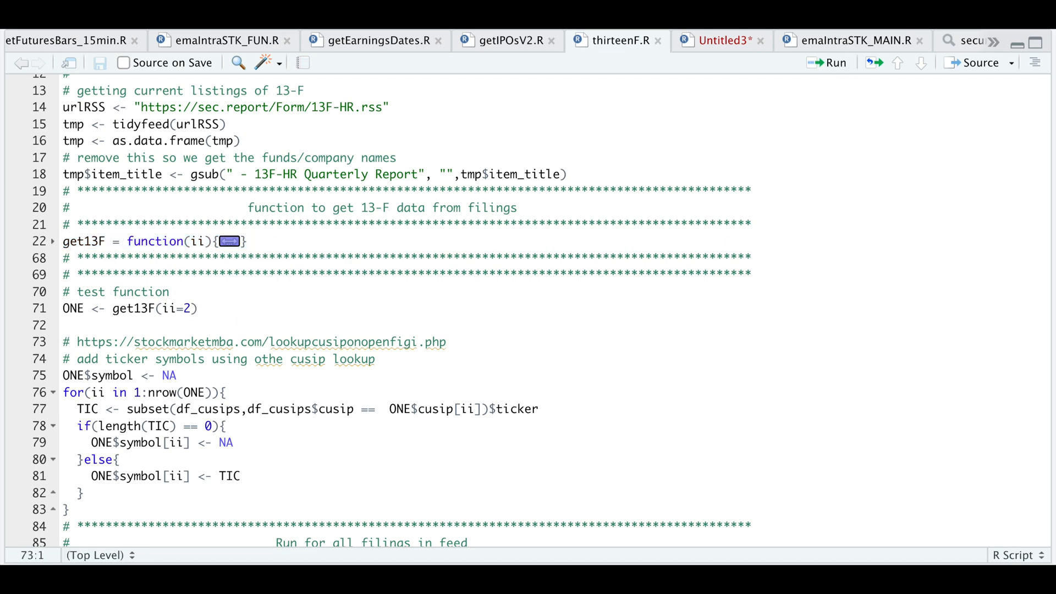
pyautogui.click(703, 40)
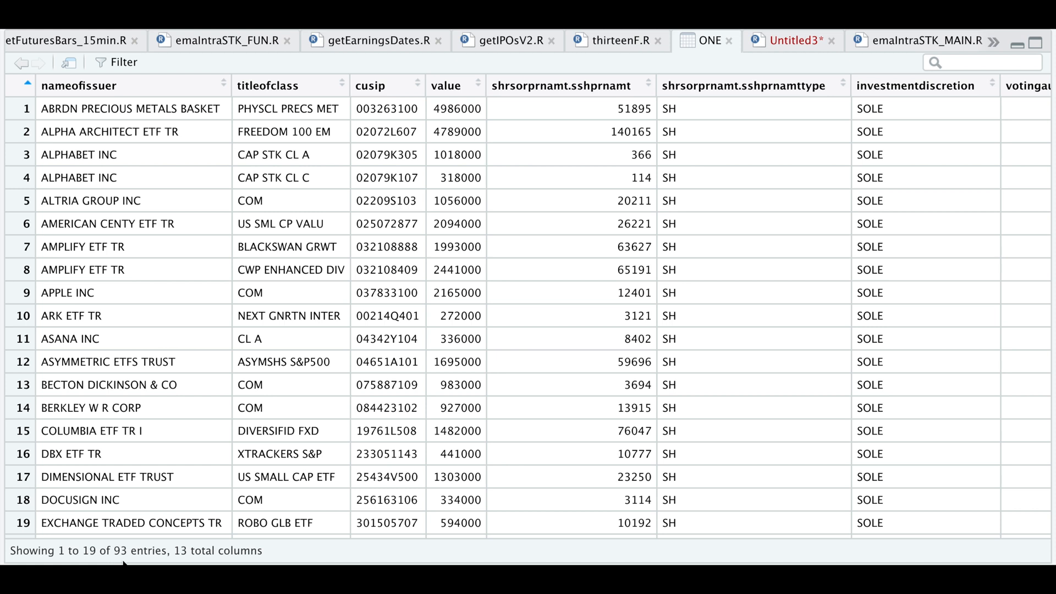
pyautogui.moveTo(197, 274)
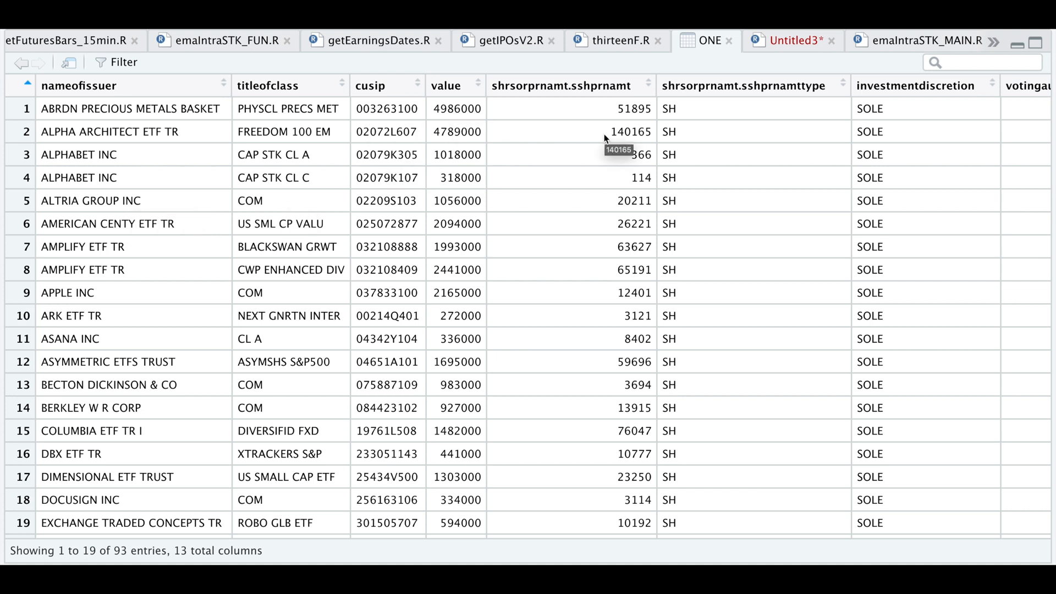
pyautogui.moveTo(702, 231)
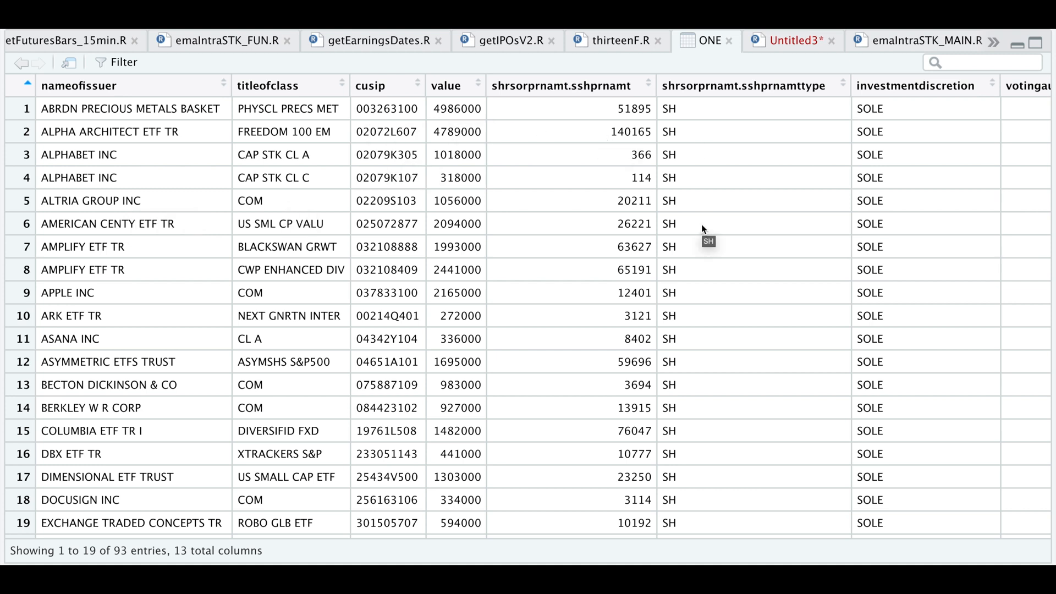
pyautogui.moveTo(754, 201)
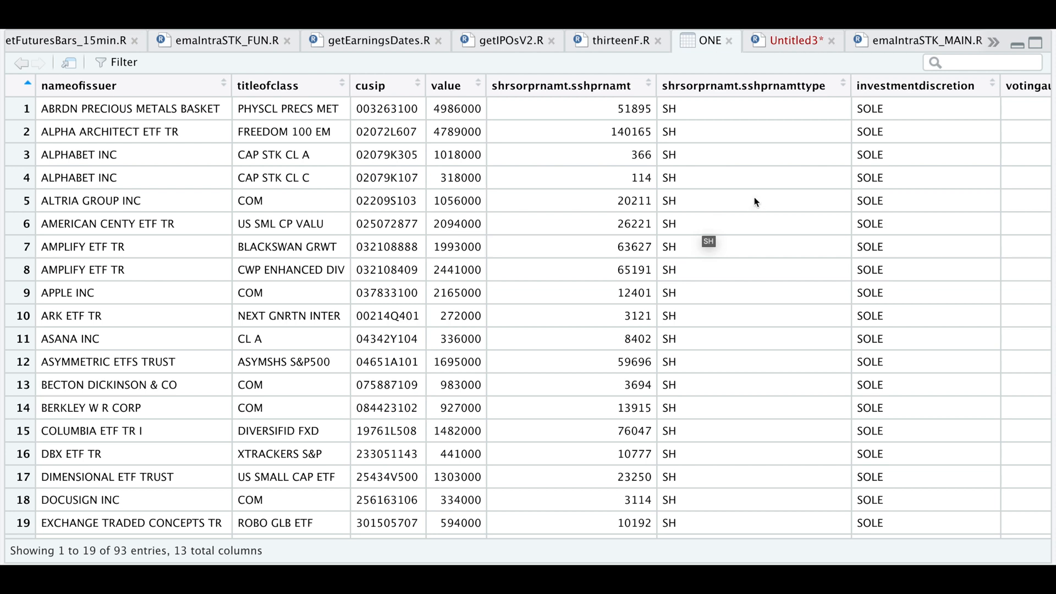
pyautogui.hscroll(3)
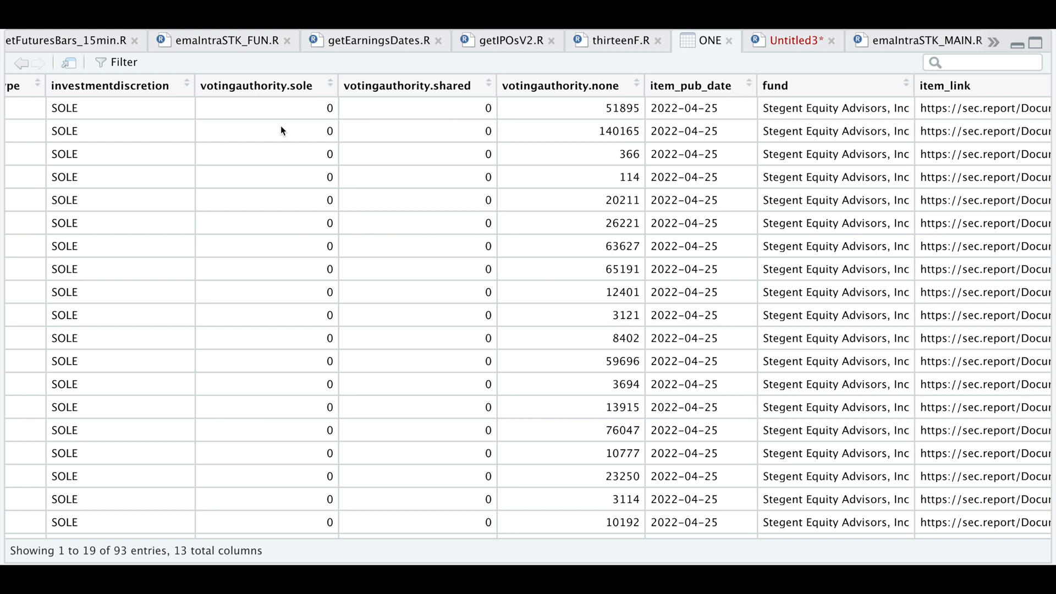
pyautogui.moveTo(721, 138)
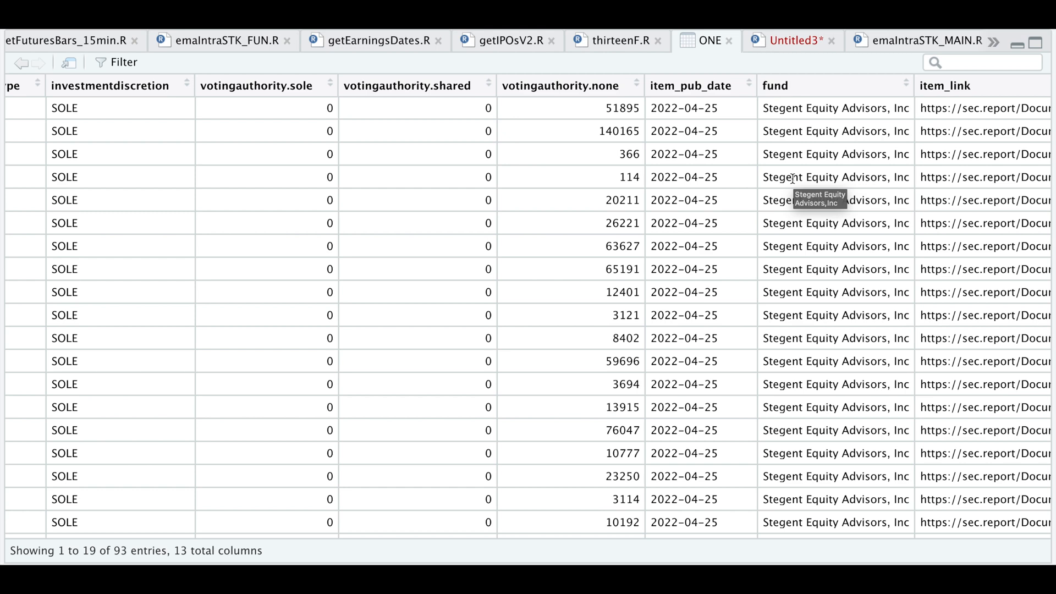
pyautogui.hscroll(3)
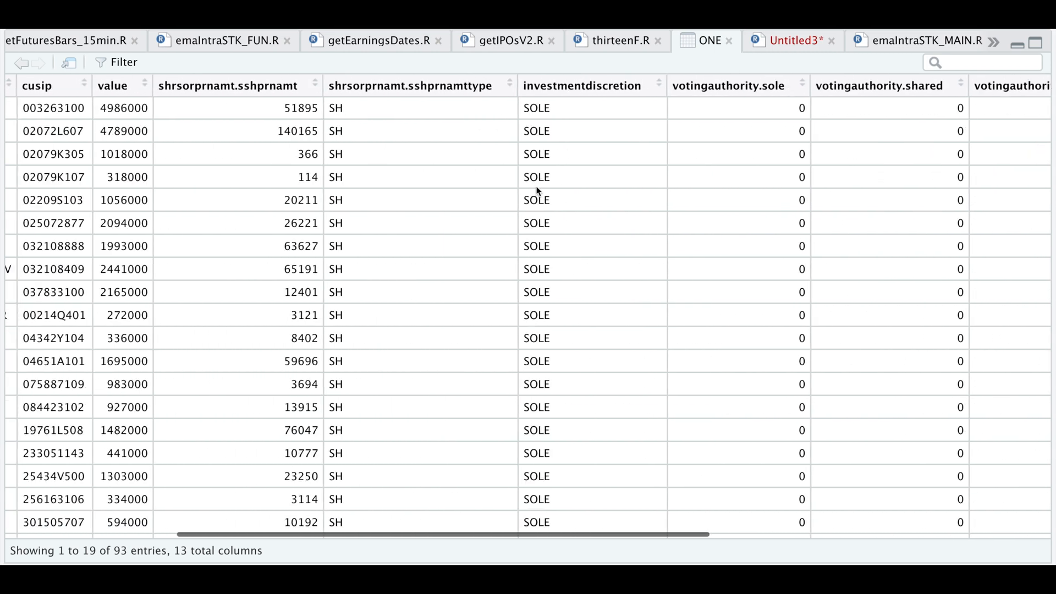
pyautogui.hscroll(-3)
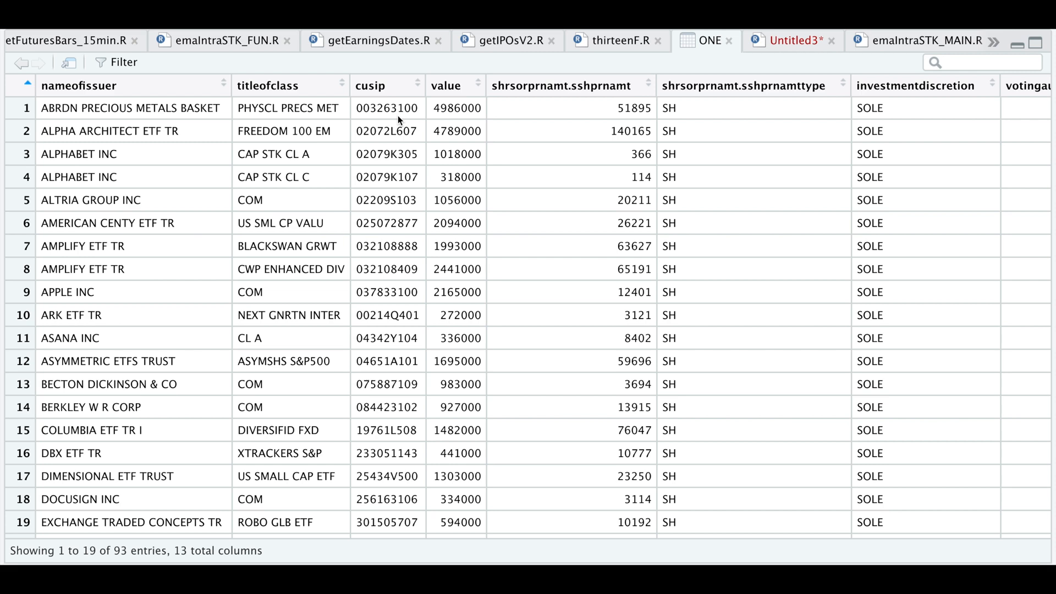
pyautogui.click(613, 40)
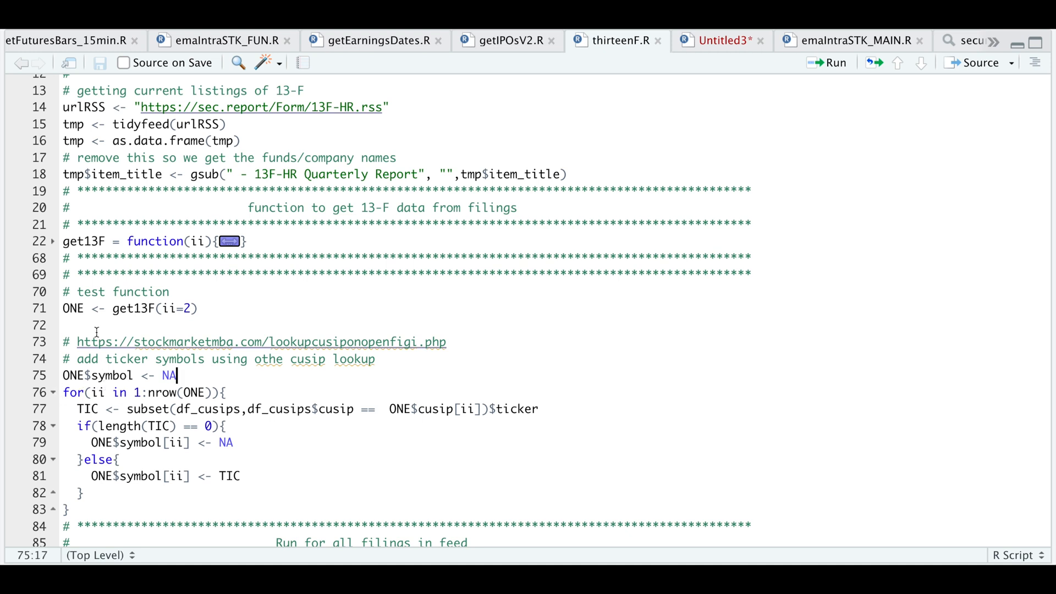
# Place the cursor at line 76, the ticker-lookup for loop.
pyautogui.click(62, 393)
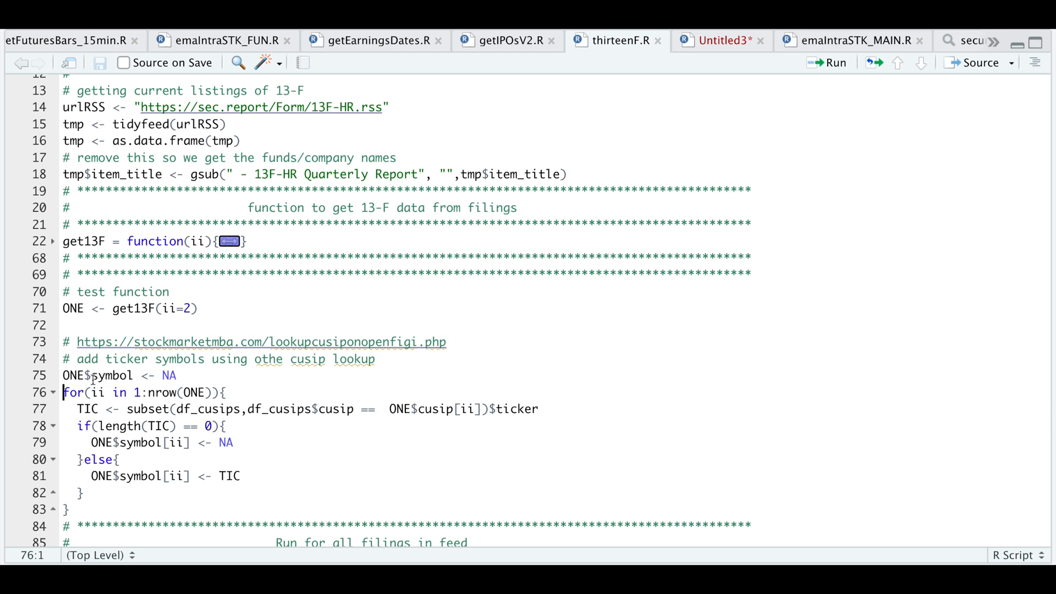
pyautogui.moveTo(416, 425)
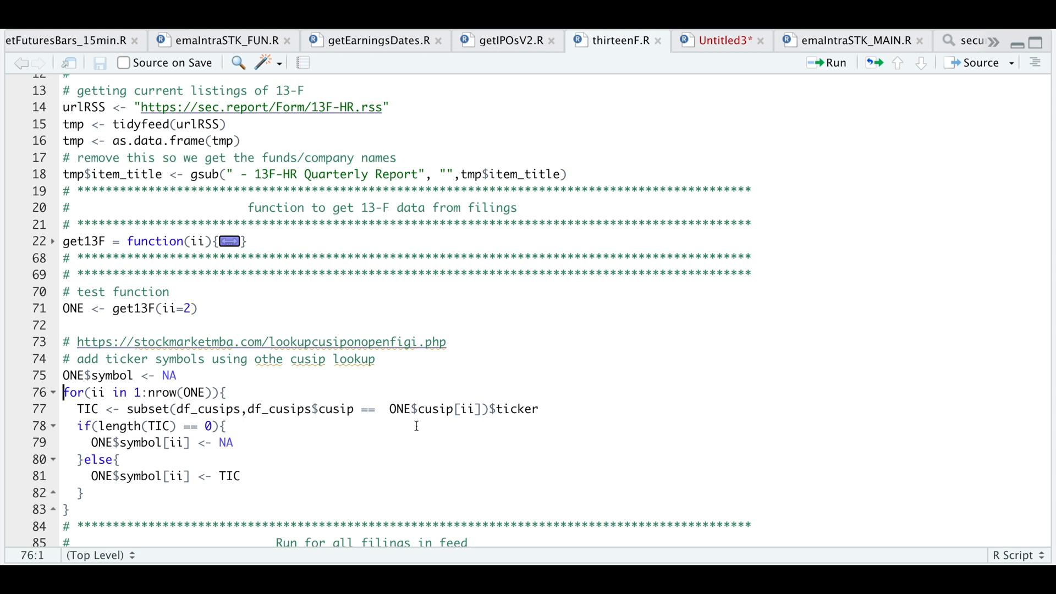
pyautogui.moveTo(441, 426)
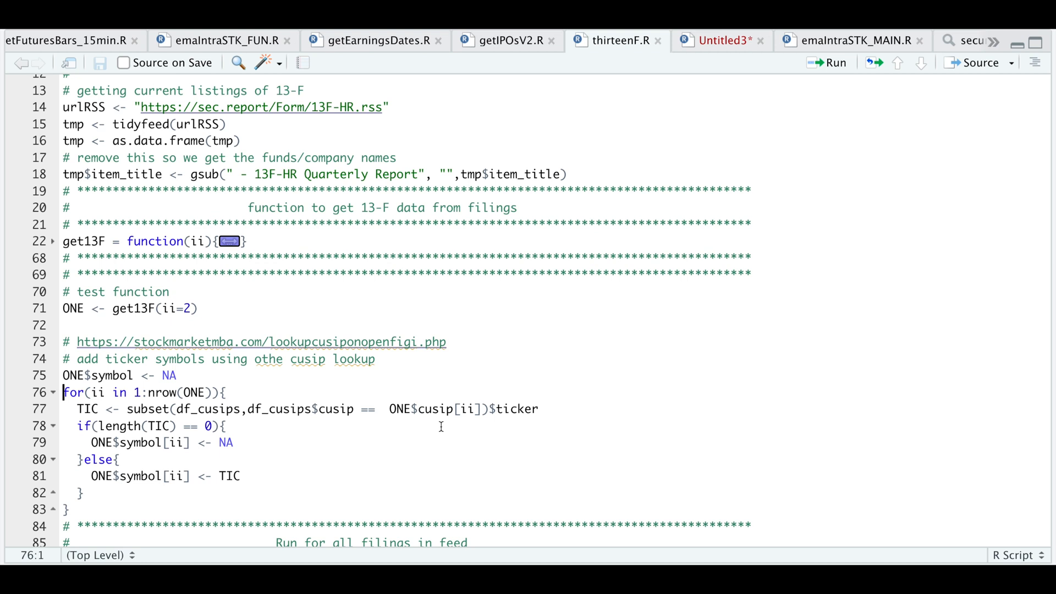
pyautogui.moveTo(192, 431)
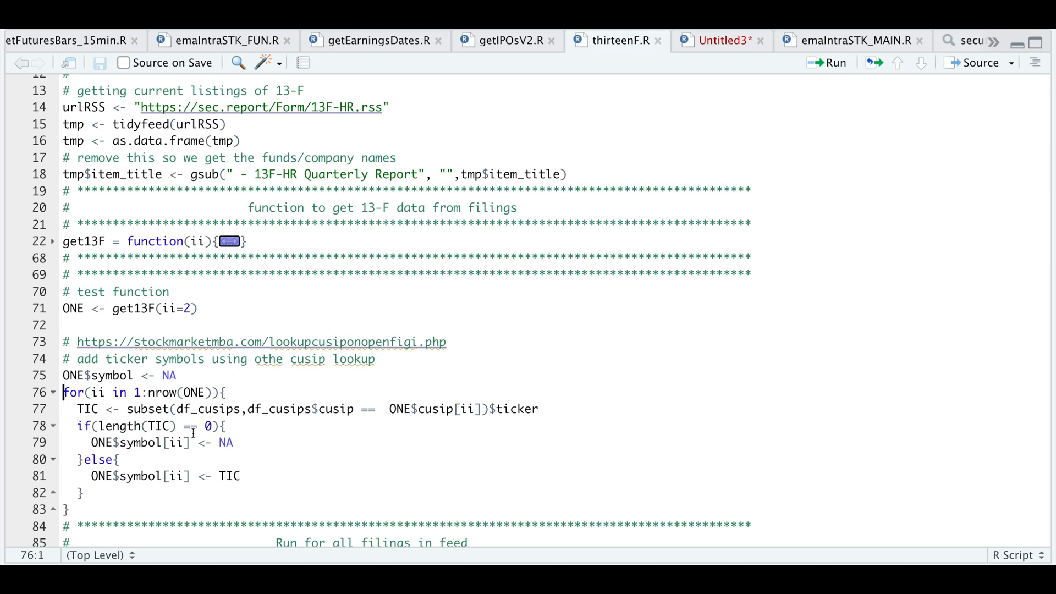
pyautogui.moveTo(151, 456)
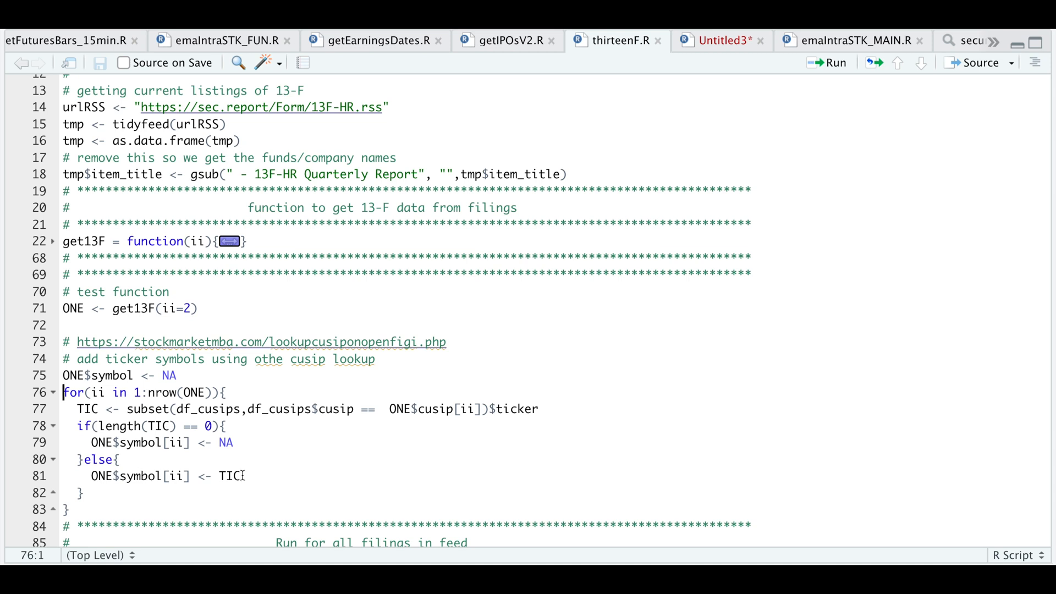
pyautogui.moveTo(180, 491)
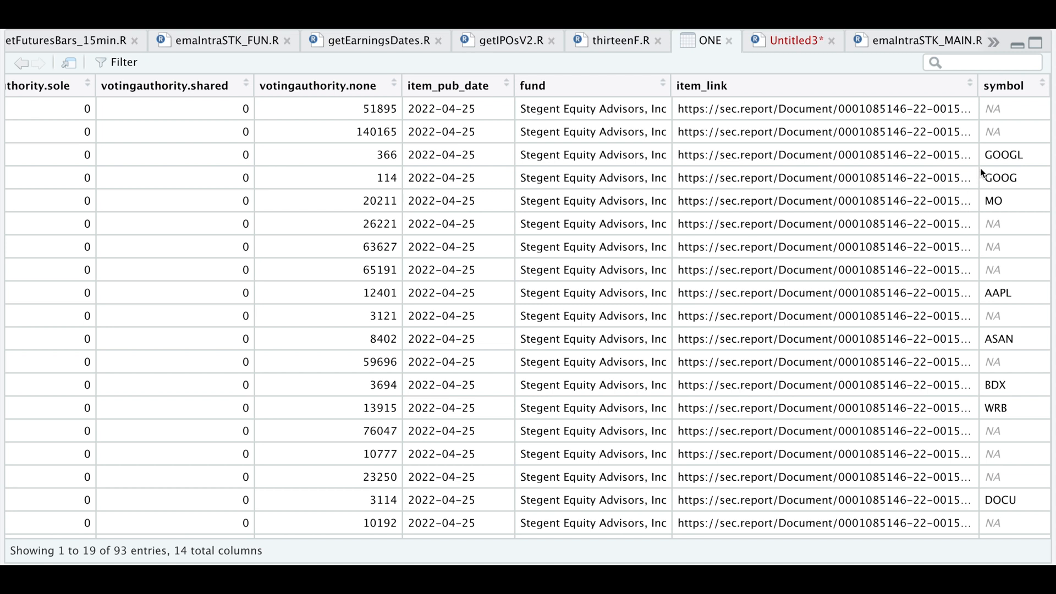
pyautogui.moveTo(1020, 156)
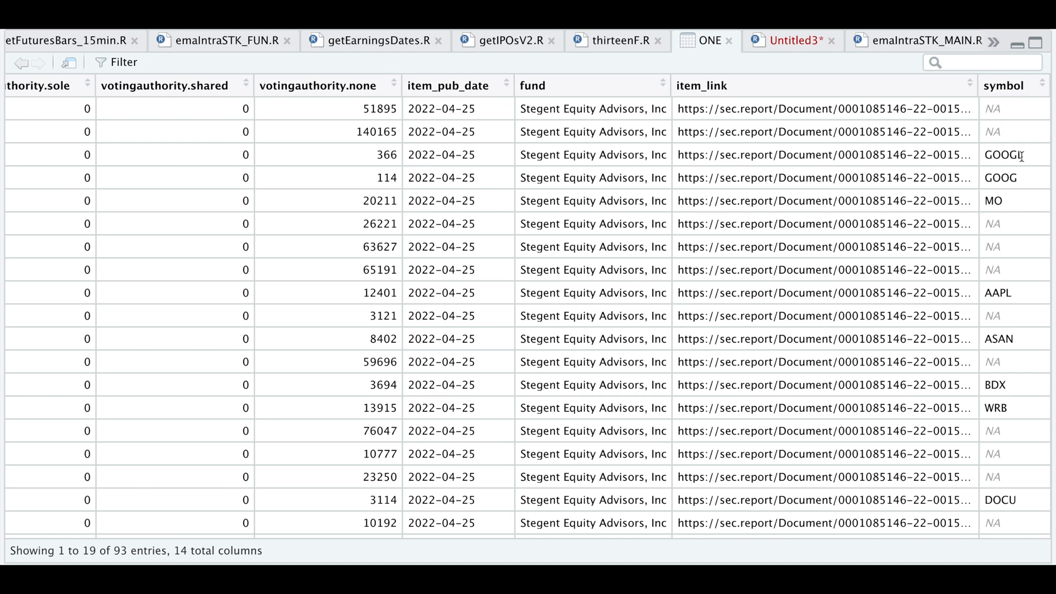
pyautogui.moveTo(1006, 249)
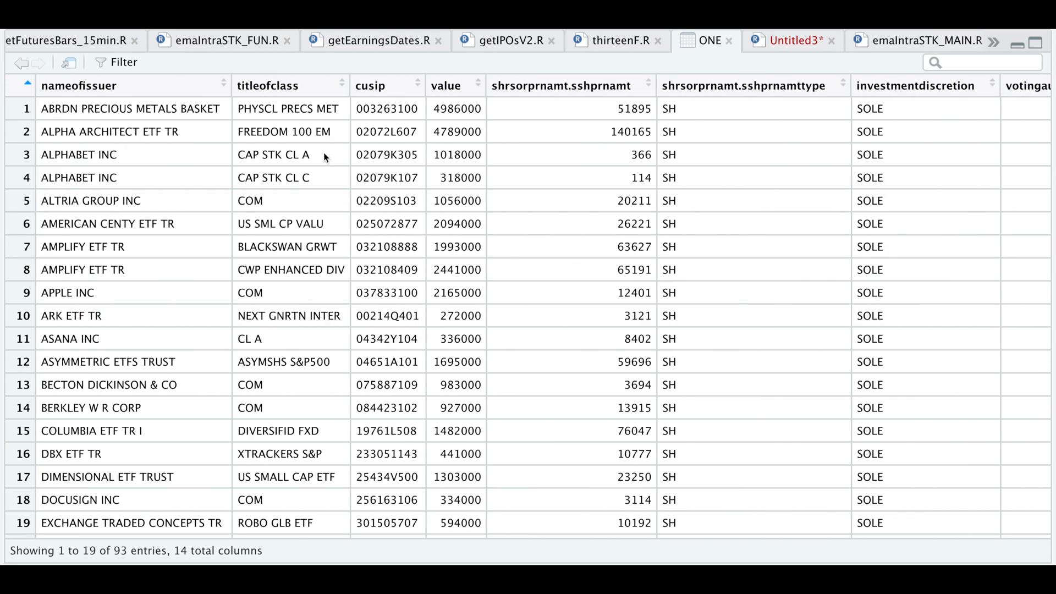
pyautogui.moveTo(323, 155)
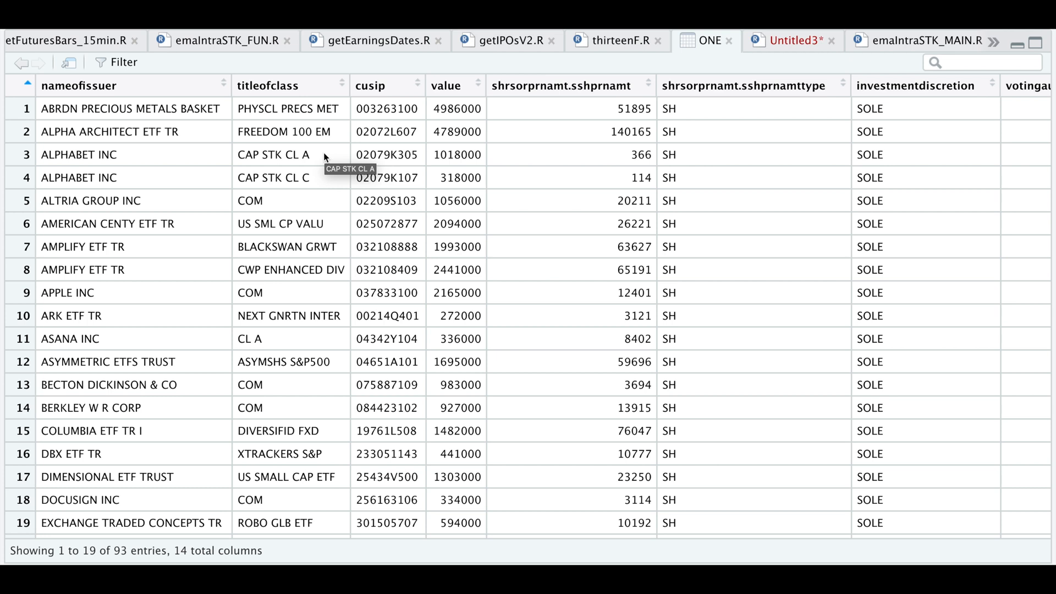
pyautogui.moveTo(325, 155)
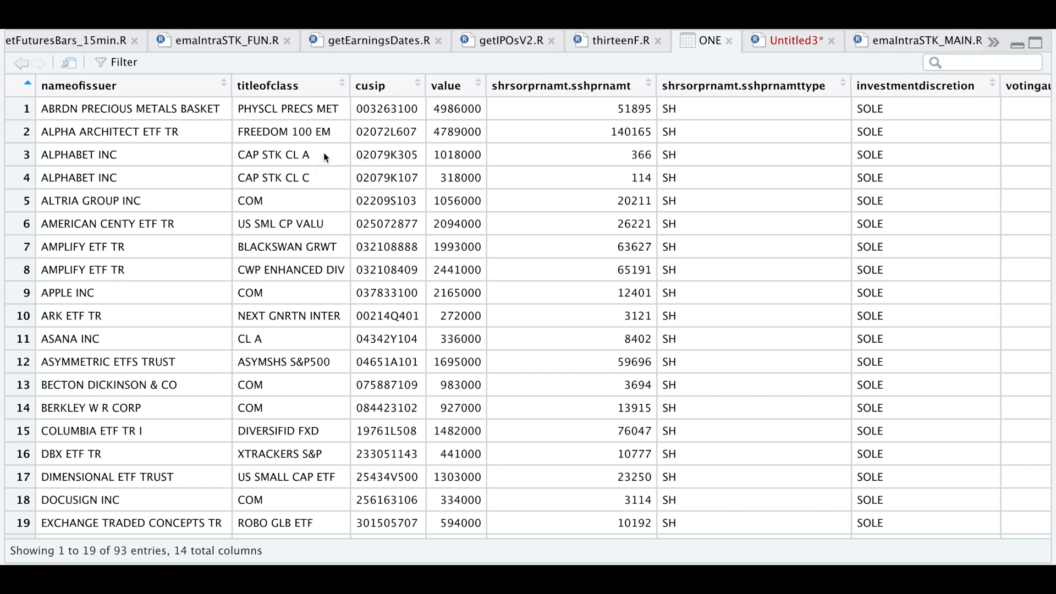
pyautogui.moveTo(734, 59)
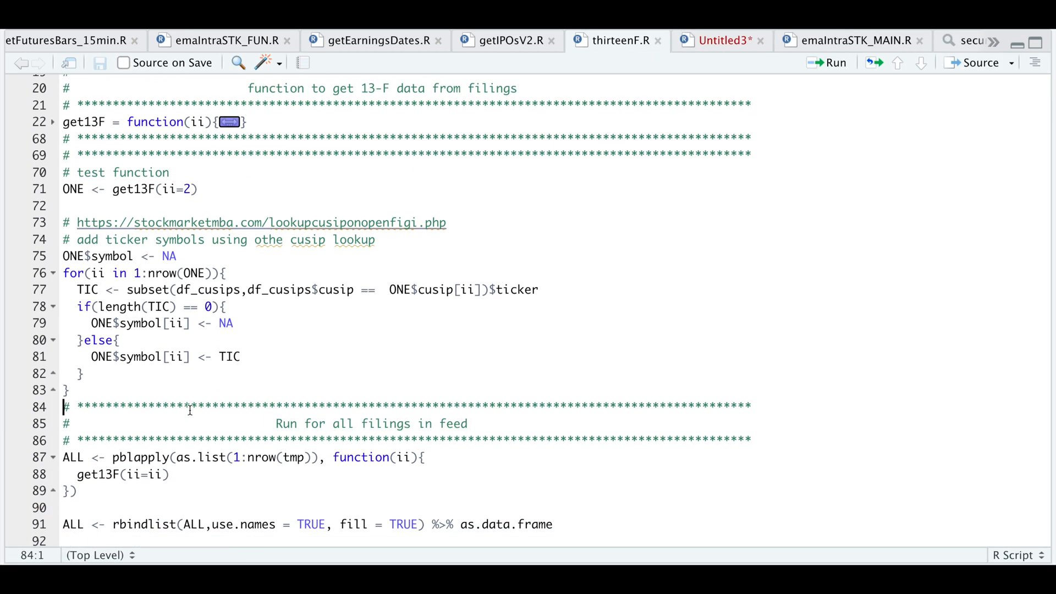
# Change nrow(tmp) to 3 on line 87 and run it, combining 231 holdings into ALL.
pyautogui.scroll(-3)
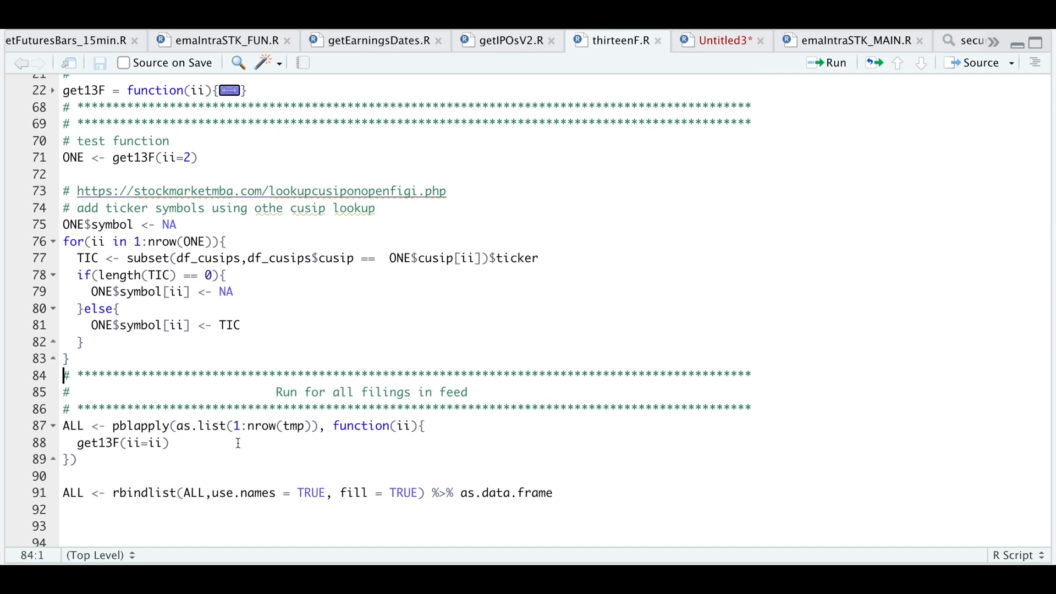
pyautogui.moveTo(306, 435)
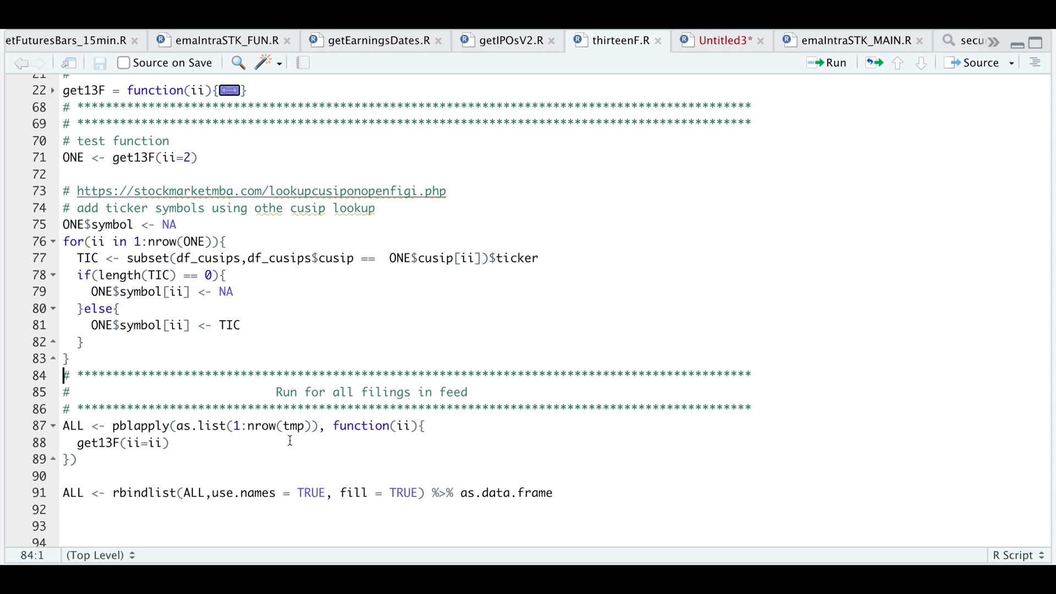
pyautogui.moveTo(309, 521)
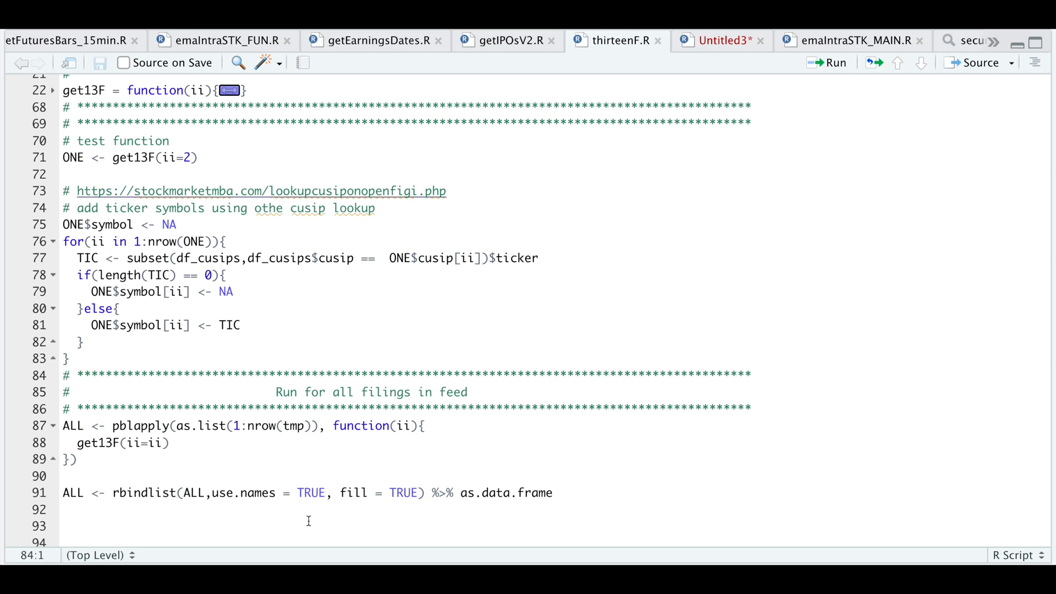
pyautogui.doubleClick(269, 425)
pyautogui.write('3')
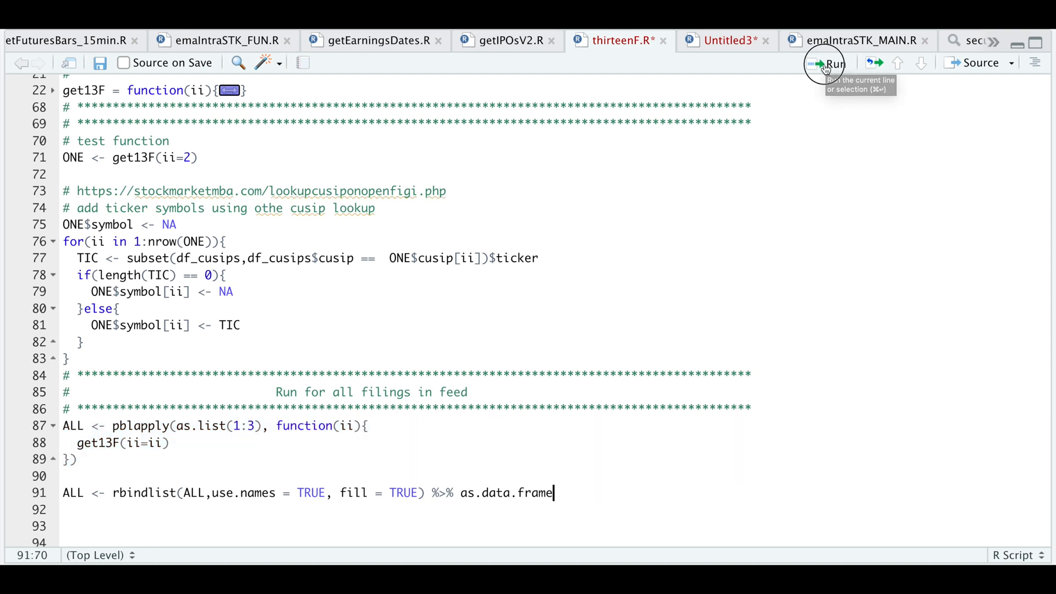
pyautogui.click(831, 63)
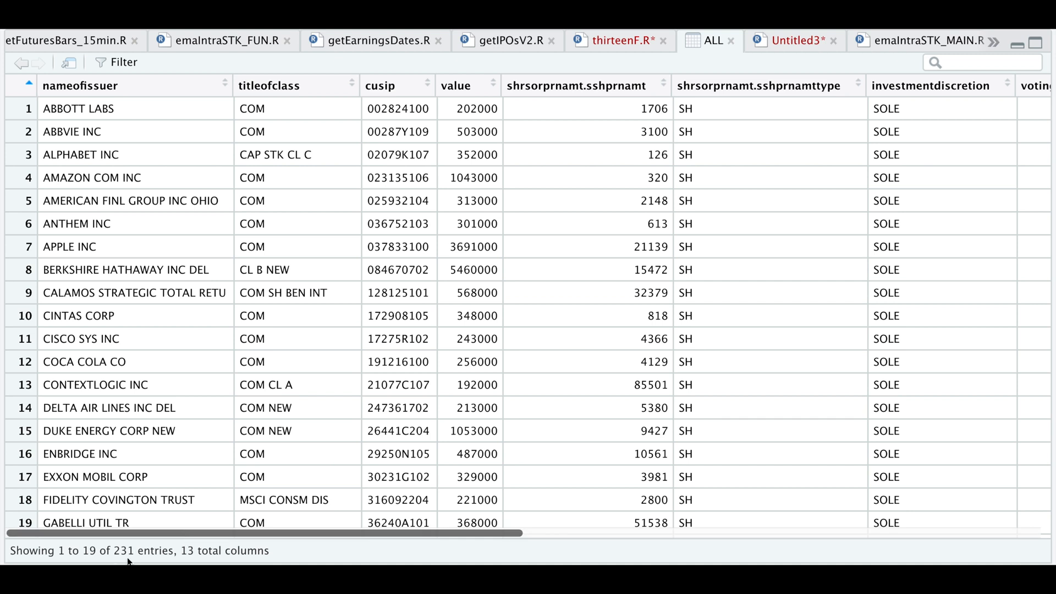
pyautogui.moveTo(275, 519)
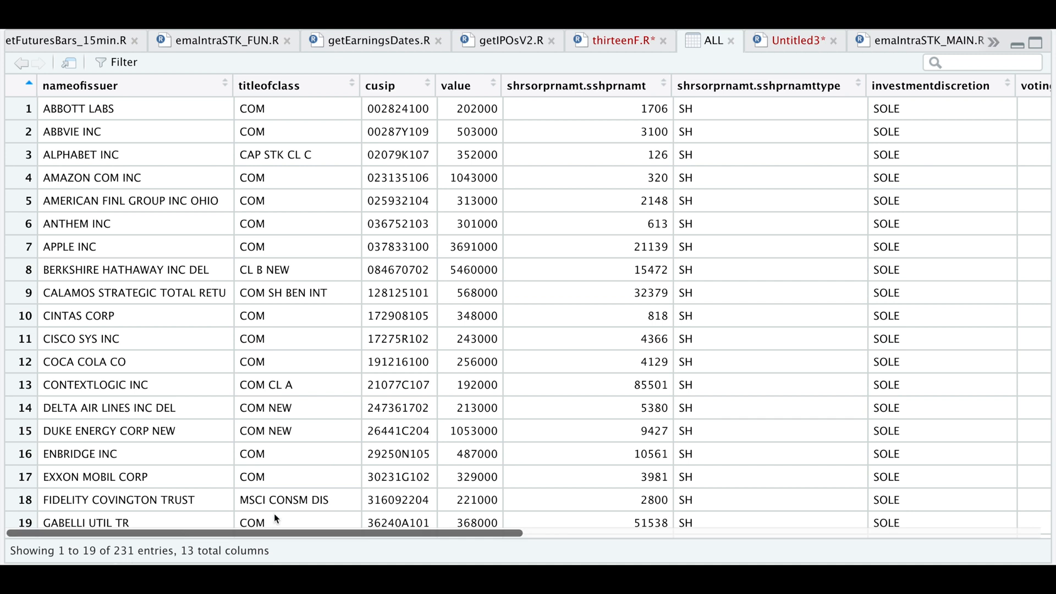
pyautogui.moveTo(275, 519)
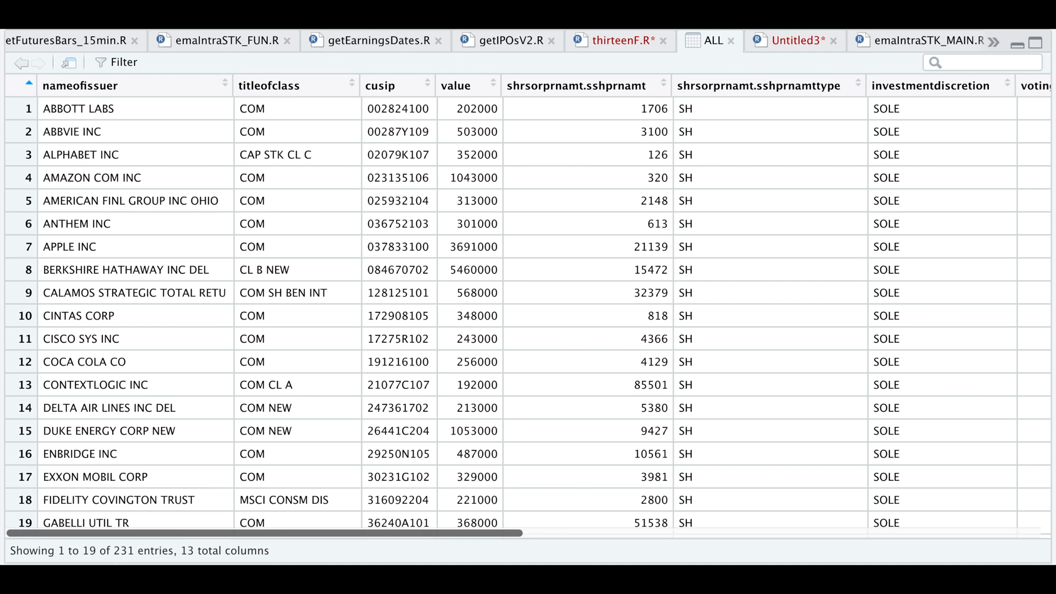